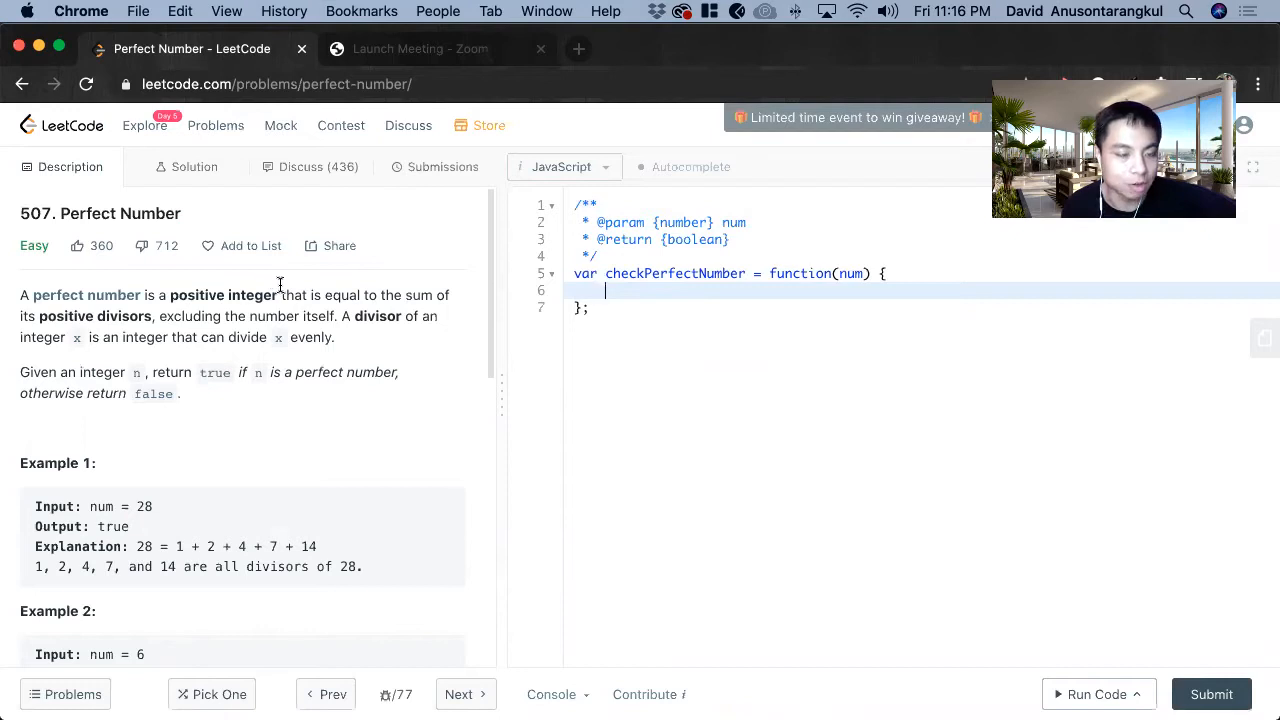
pyautogui.moveTo(452, 220)
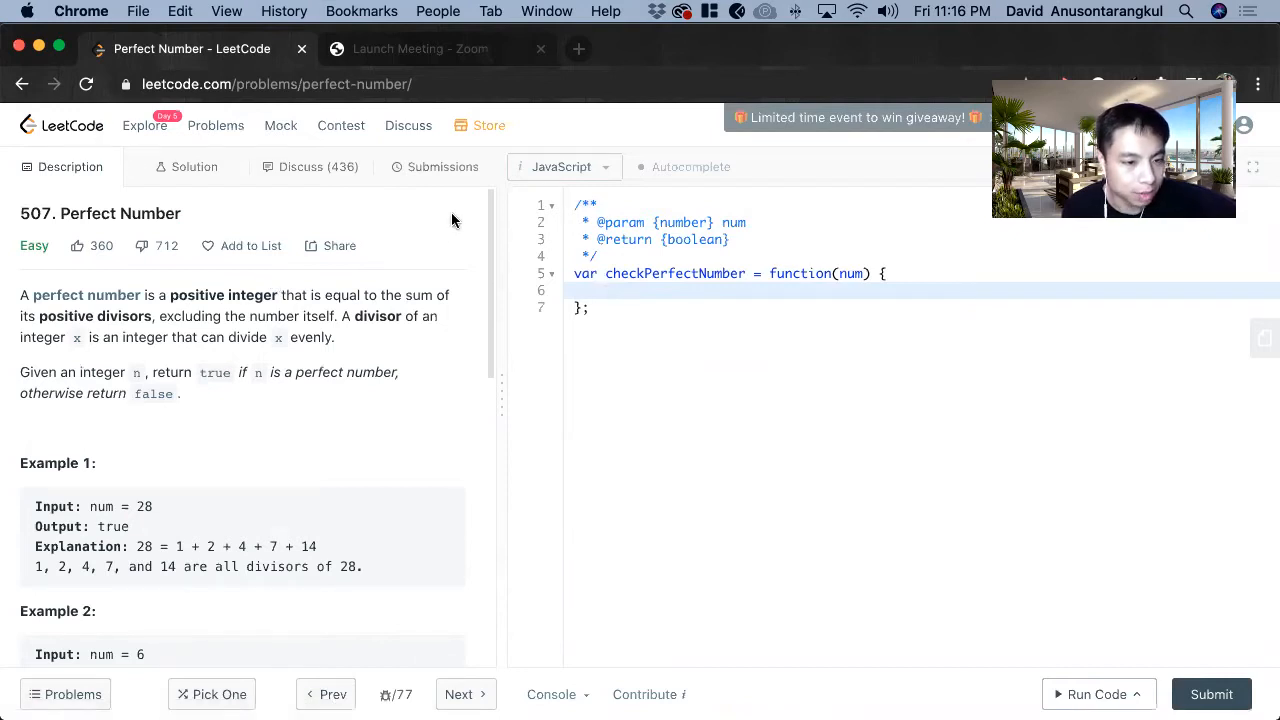
# - Open a /* block comment right after the checkPerfectNumber function's closing line
pyautogui.scroll(-3)
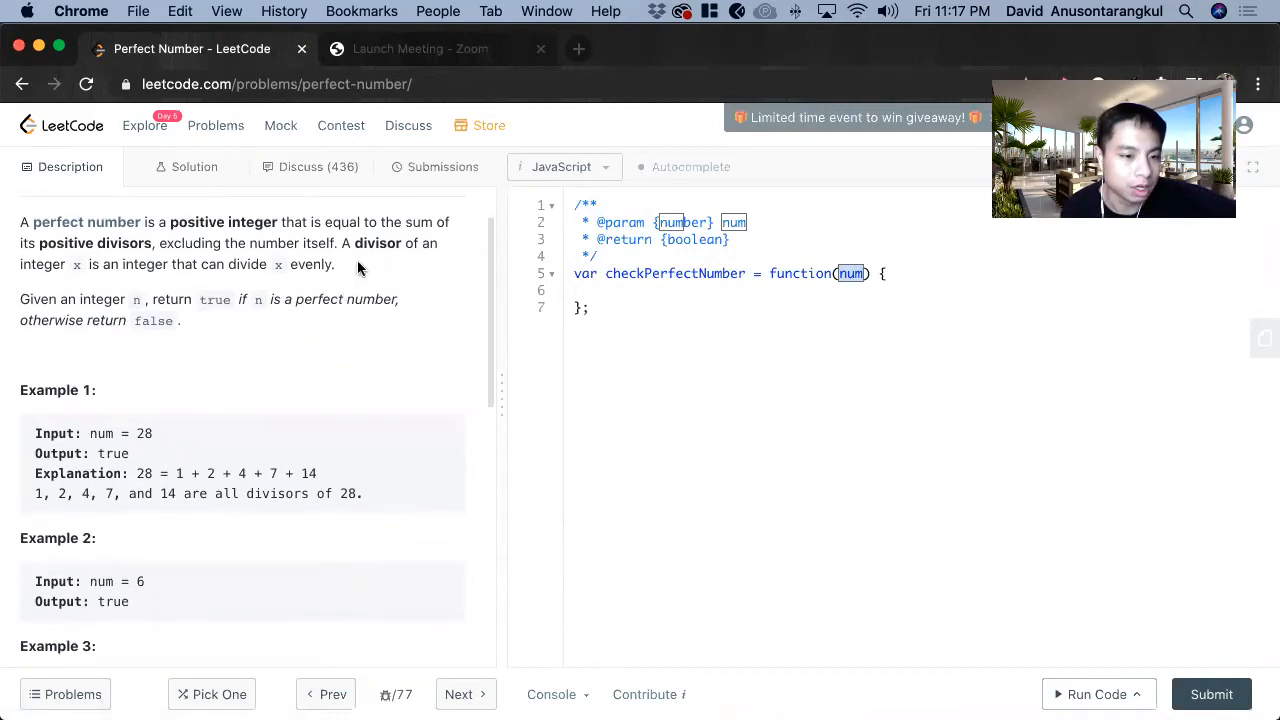
pyautogui.moveTo(183, 468)
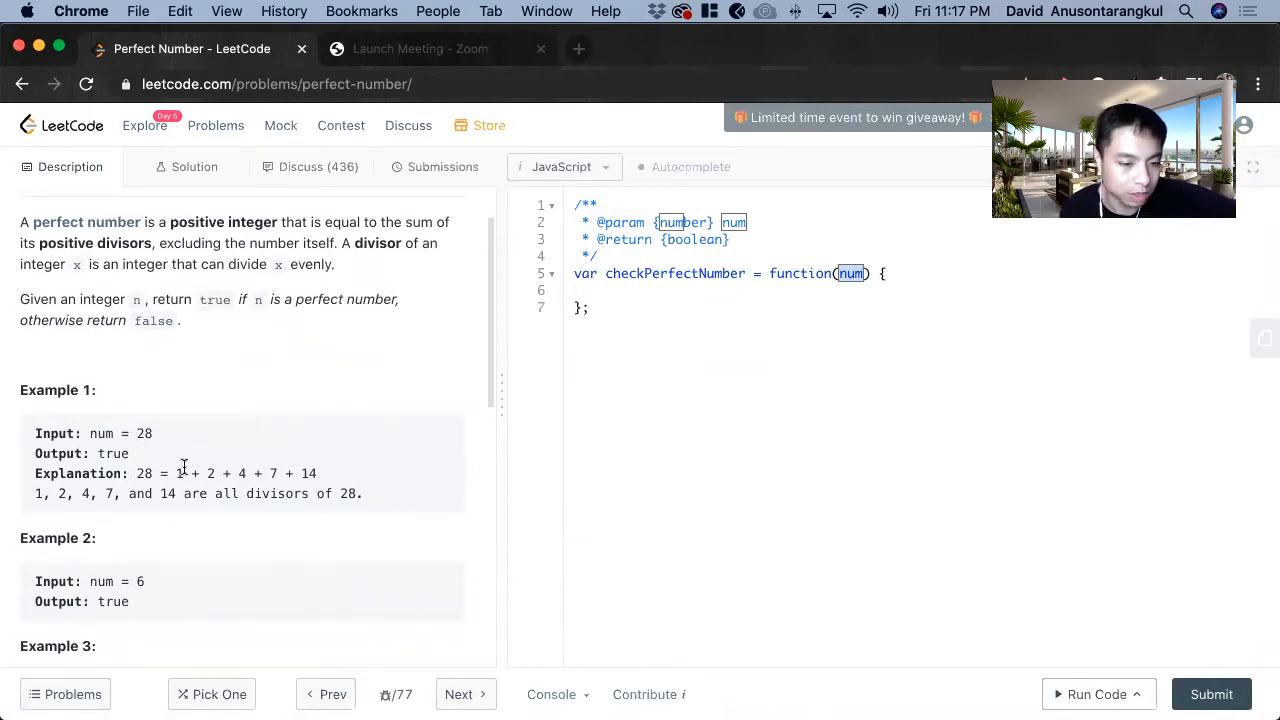
pyautogui.doubleClick(138, 433)
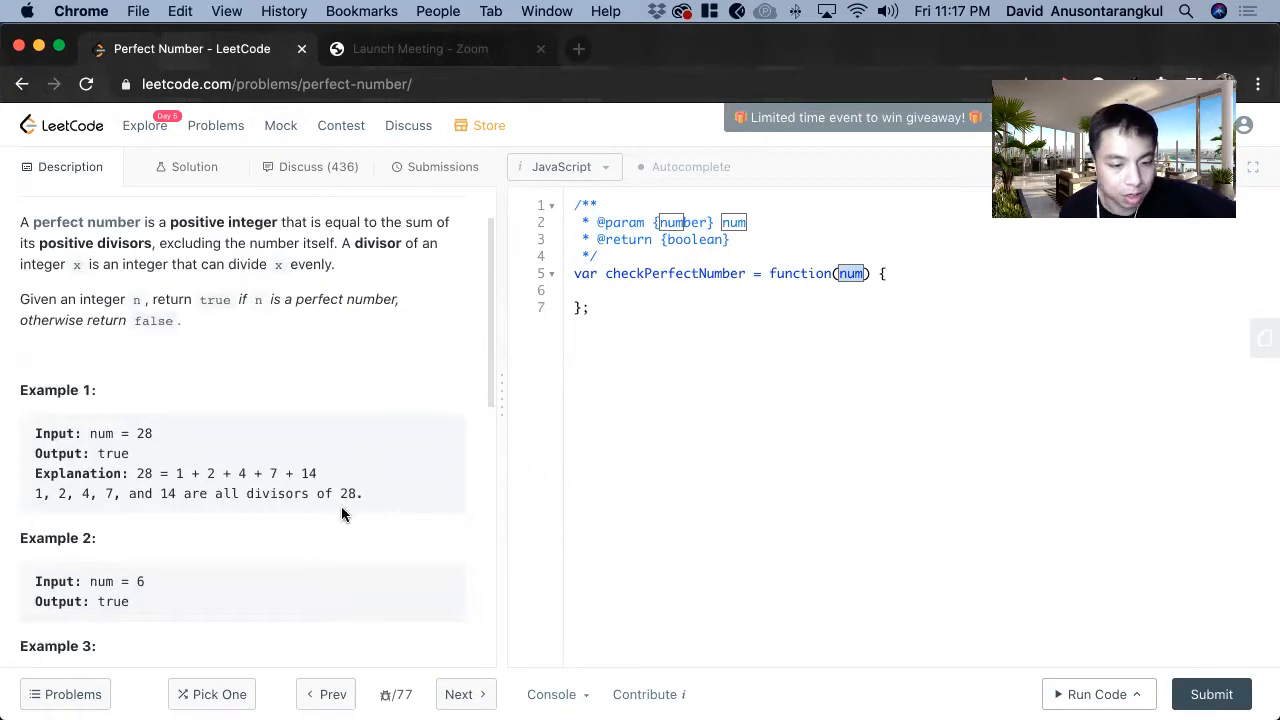
pyautogui.doubleClick(347, 493)
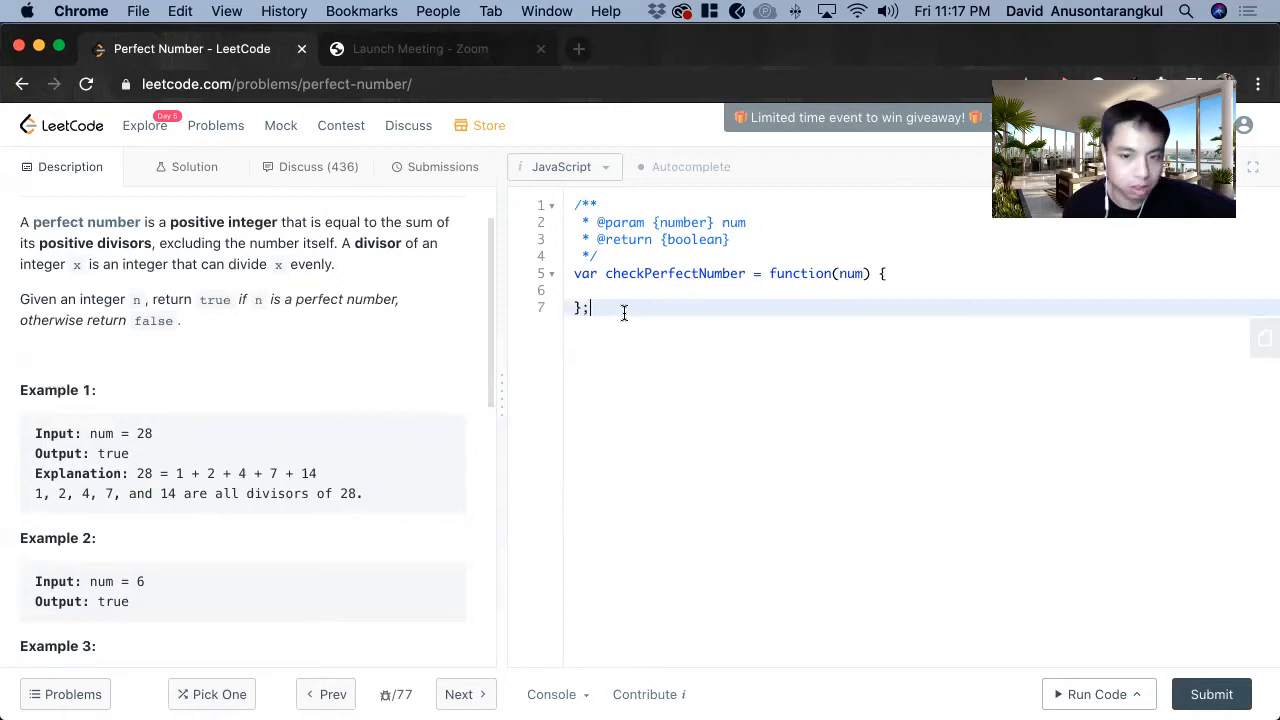
pyautogui.write('/*')
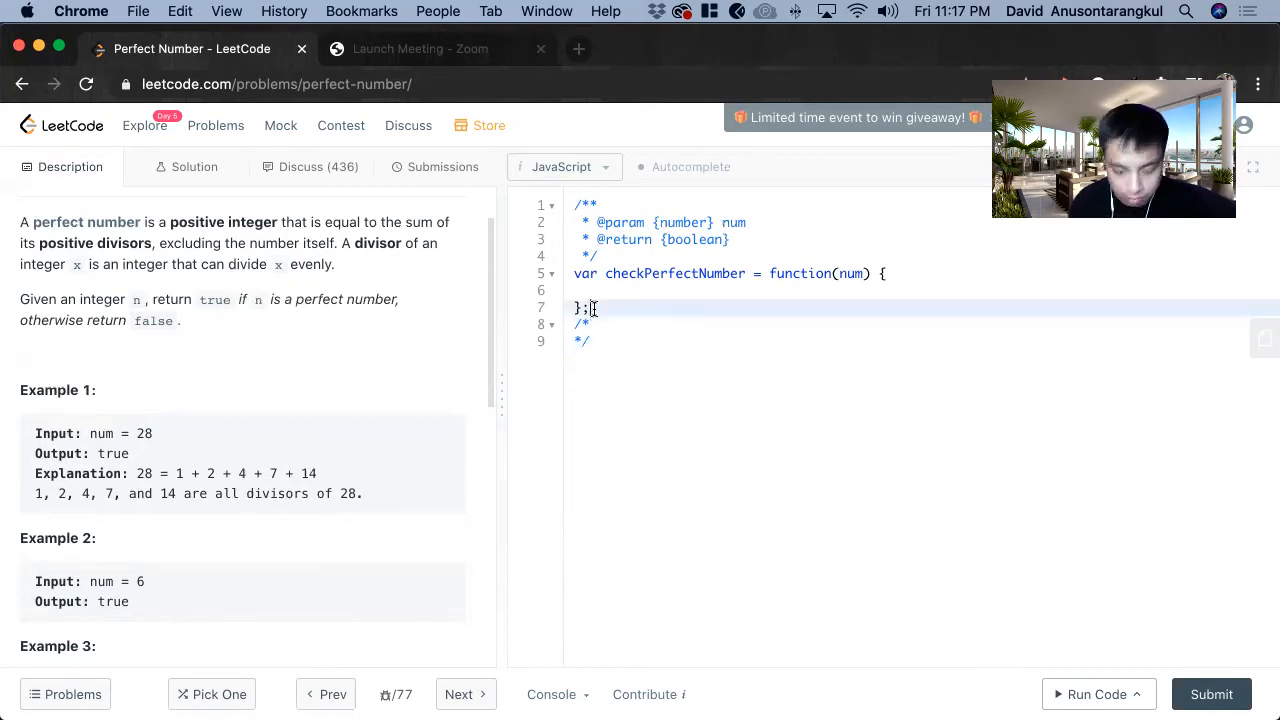
# - Review the 'excluding' wording in the definition, then return to the empty comment line
pyautogui.scroll(-3)
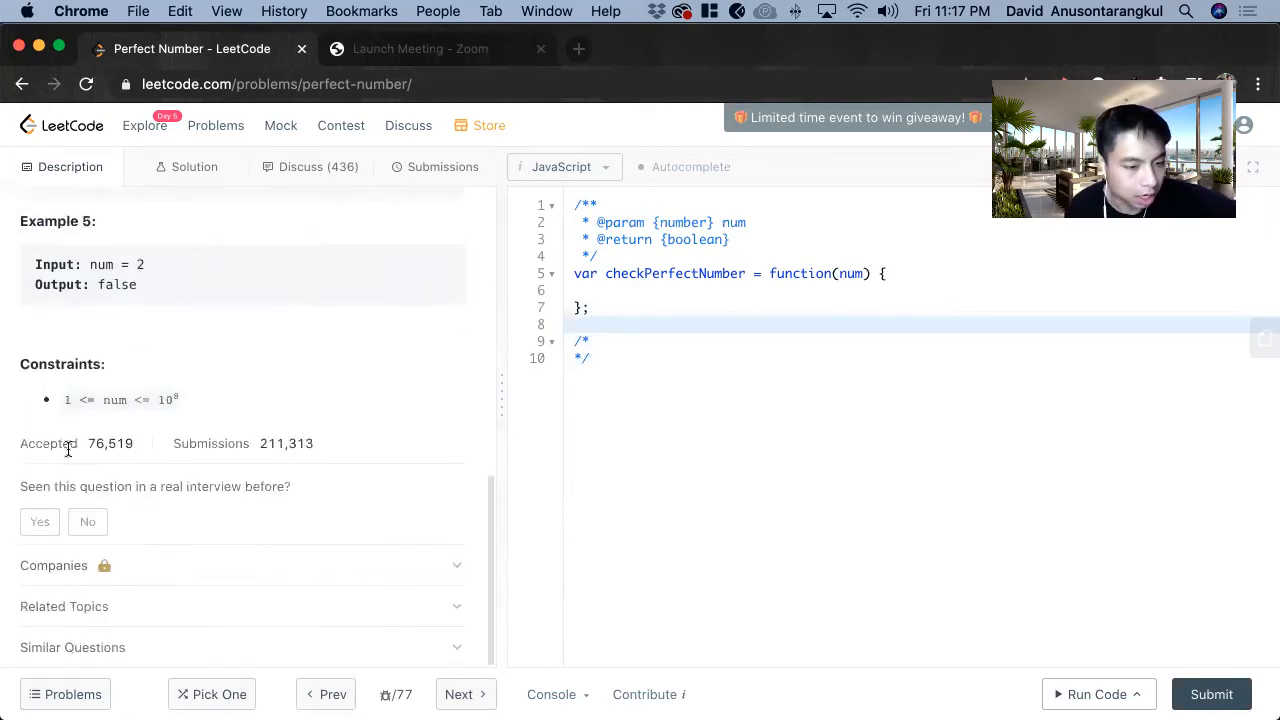
pyautogui.doubleClick(67, 399)
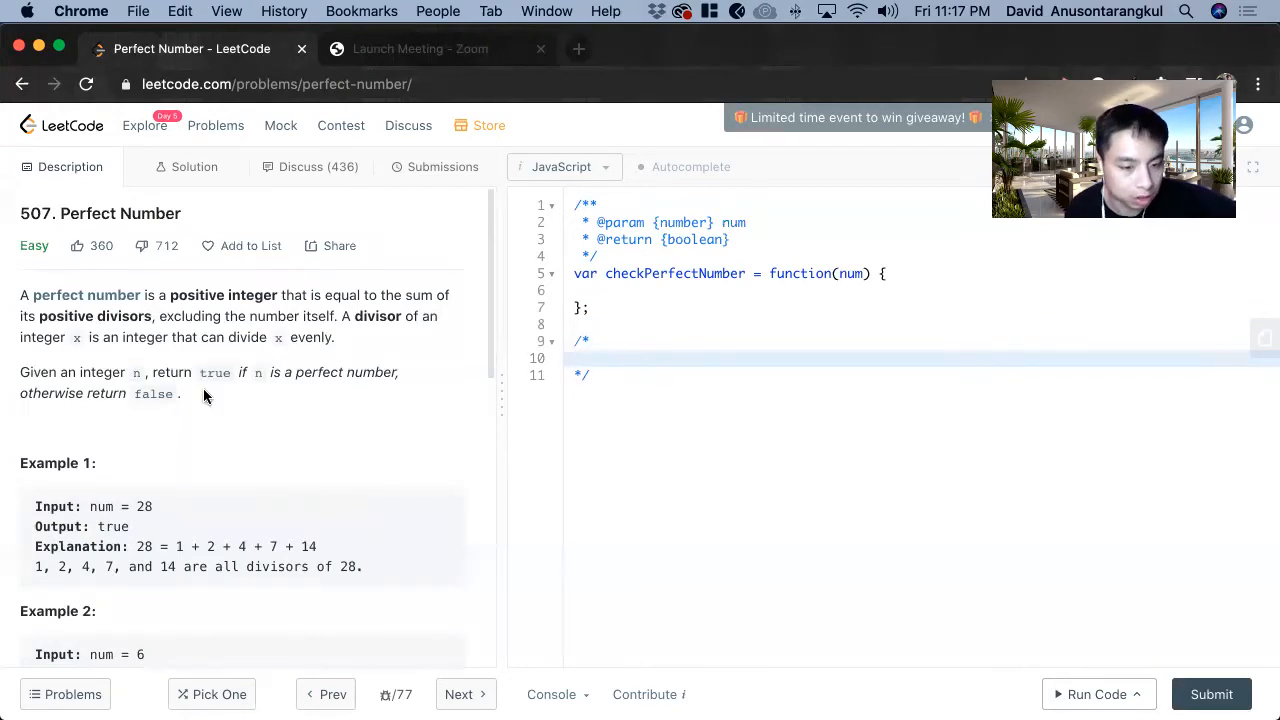
pyautogui.doubleClick(192, 316)
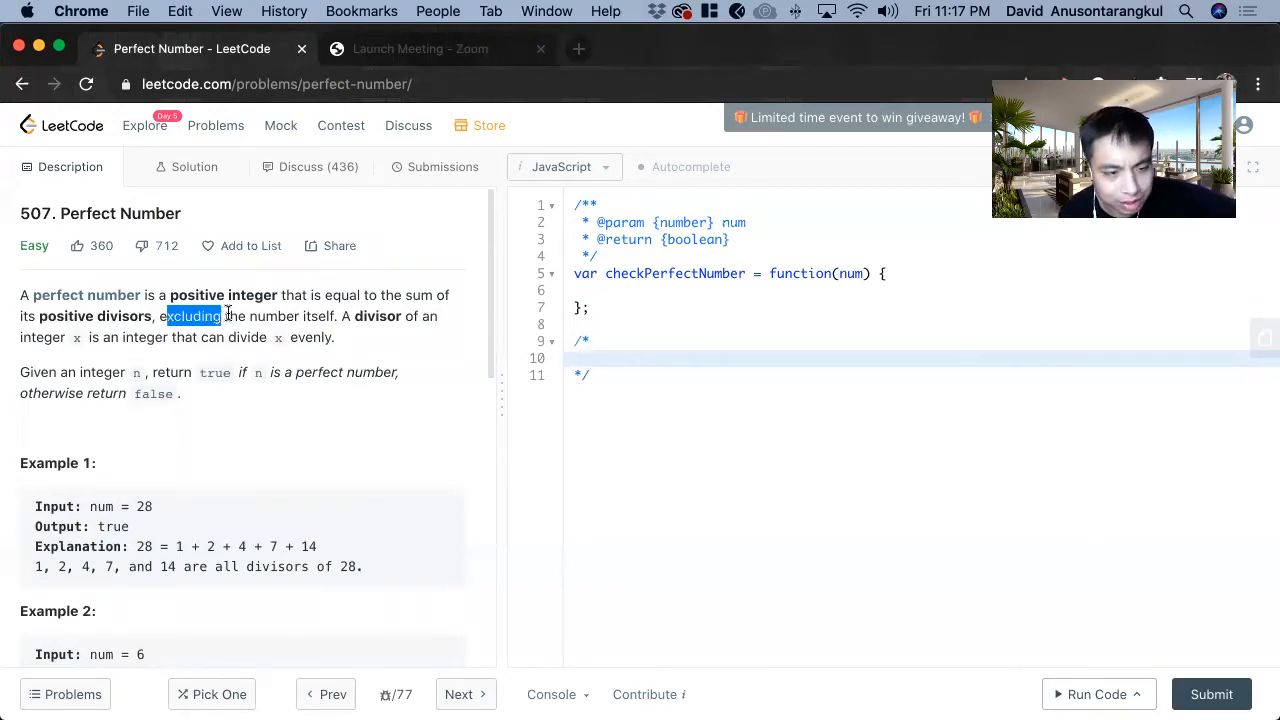
pyautogui.click(600, 357)
pyautogui.write('1. Return false if num')
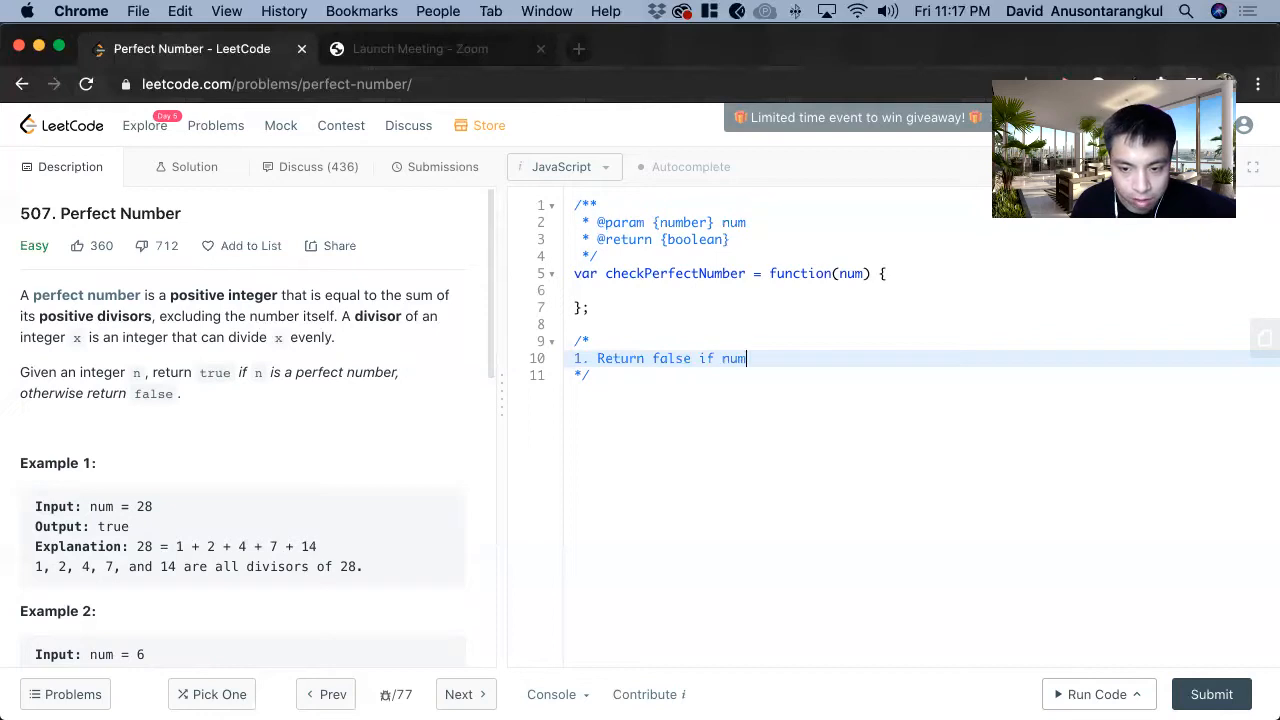
# - Complete step 1 as 'Return false if num is 1.' and add step 2 'Create sum to 1.'
pyautogui.write('is 1.')
pyautogui.write('2.')
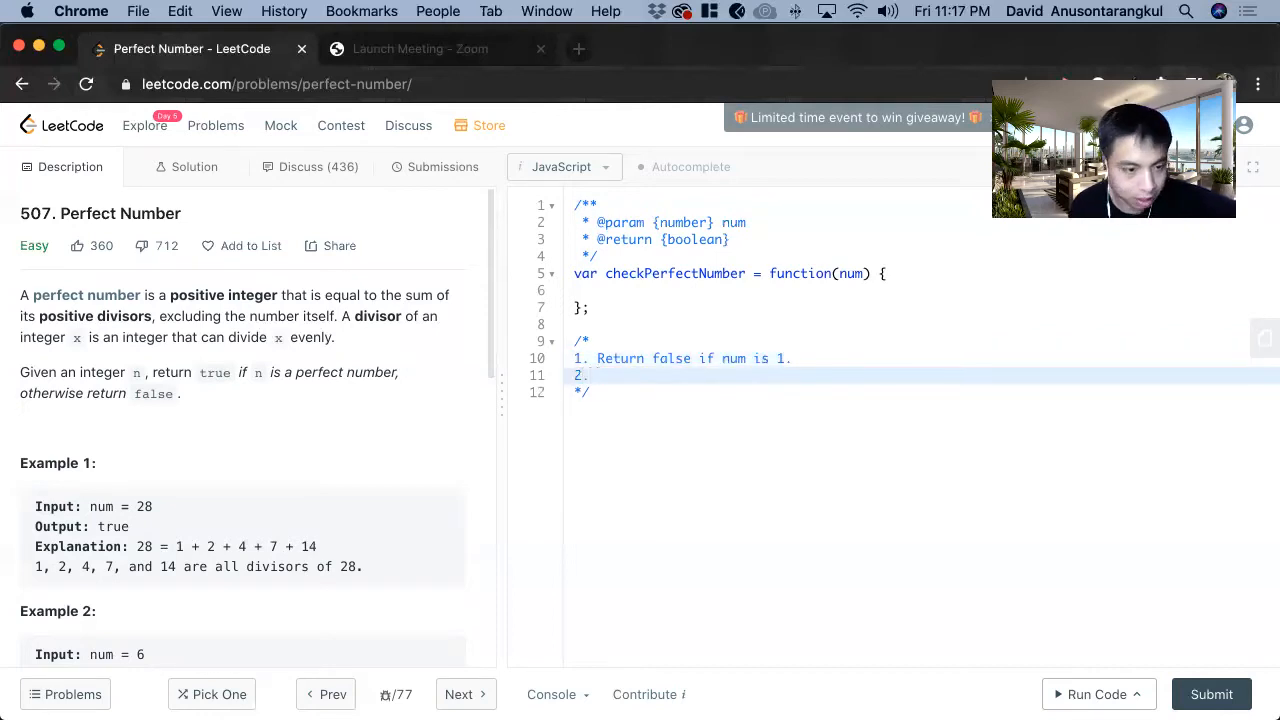
pyautogui.write('Create s')
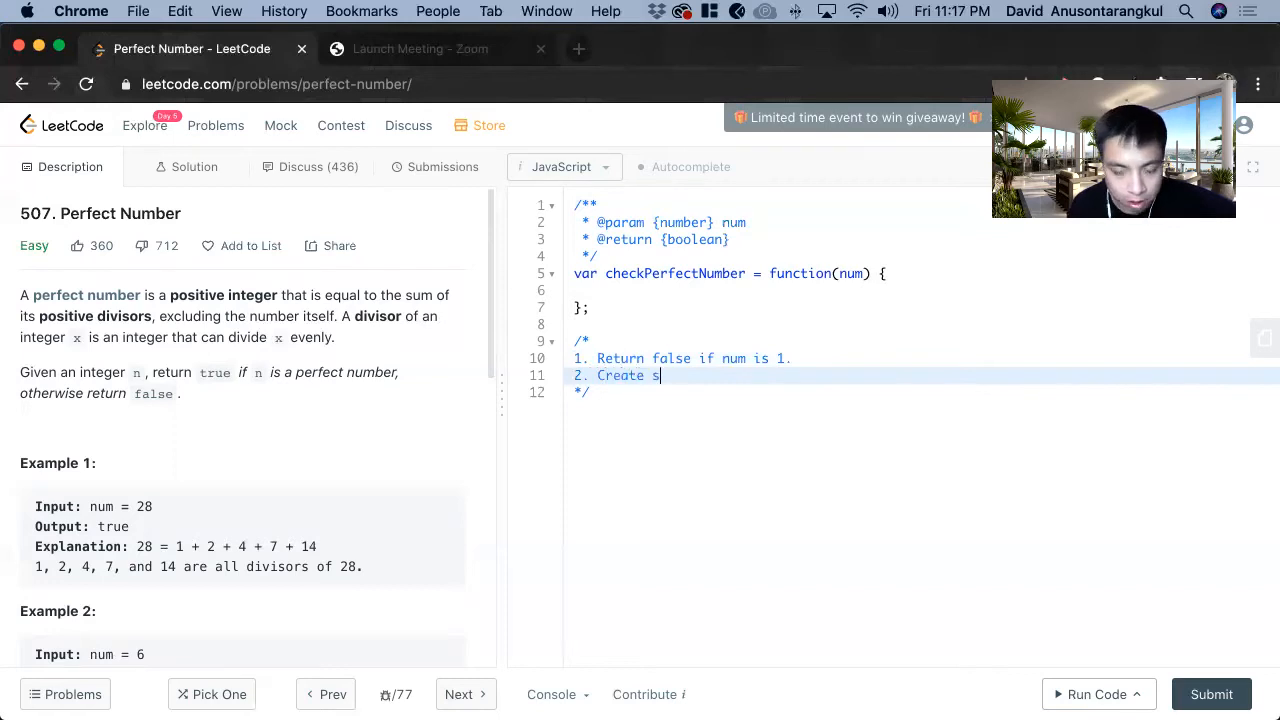
pyautogui.write('um to 1.')
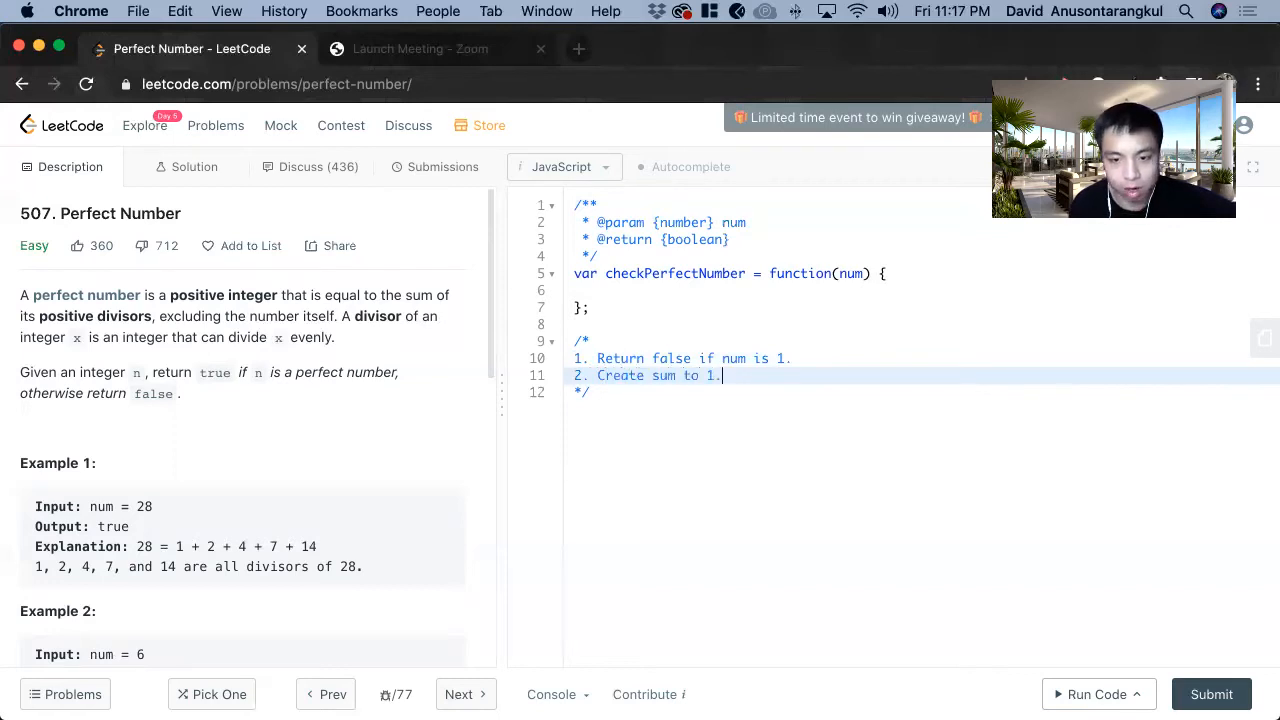
pyautogui.scroll(-3)
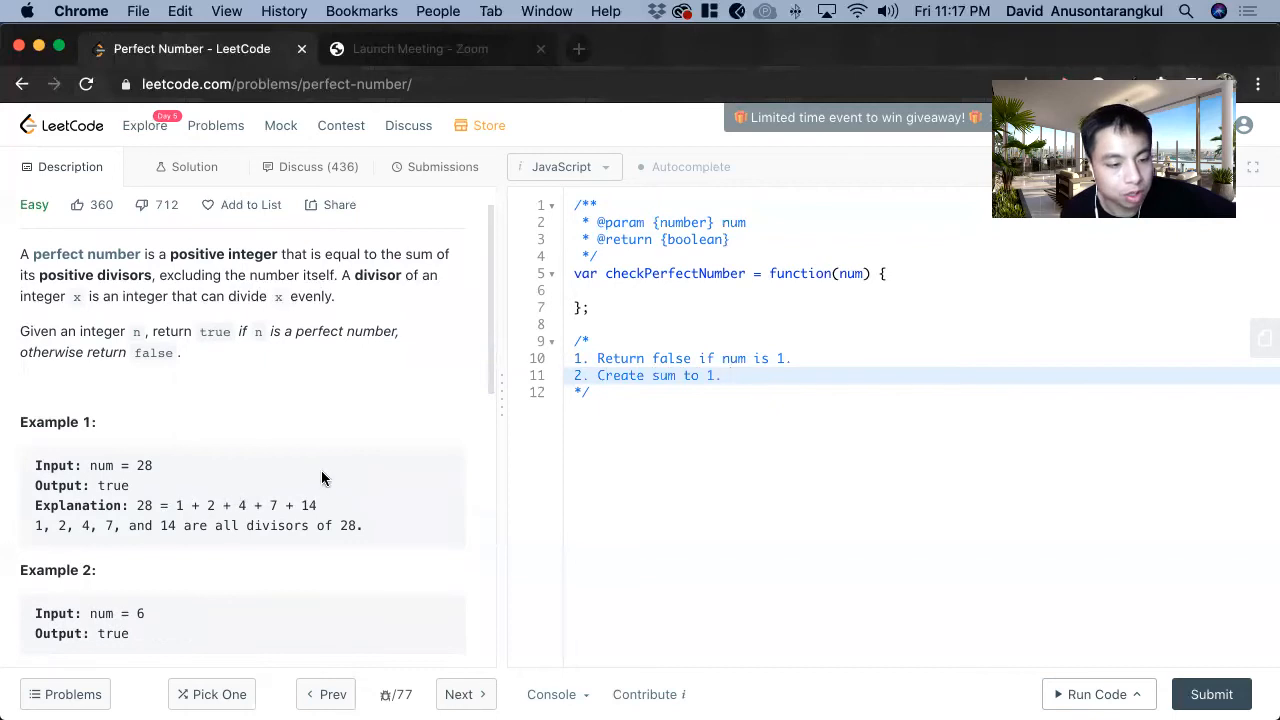
pyautogui.moveTo(177, 500)
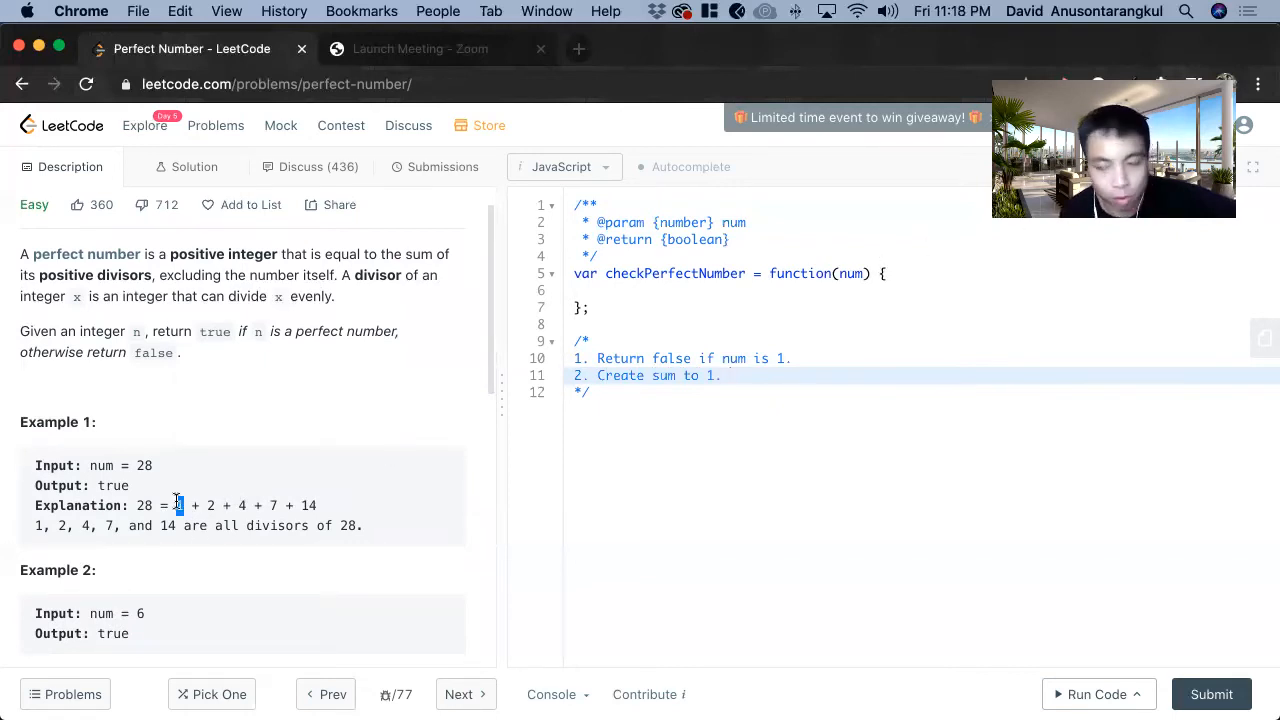
pyautogui.click(728, 375)
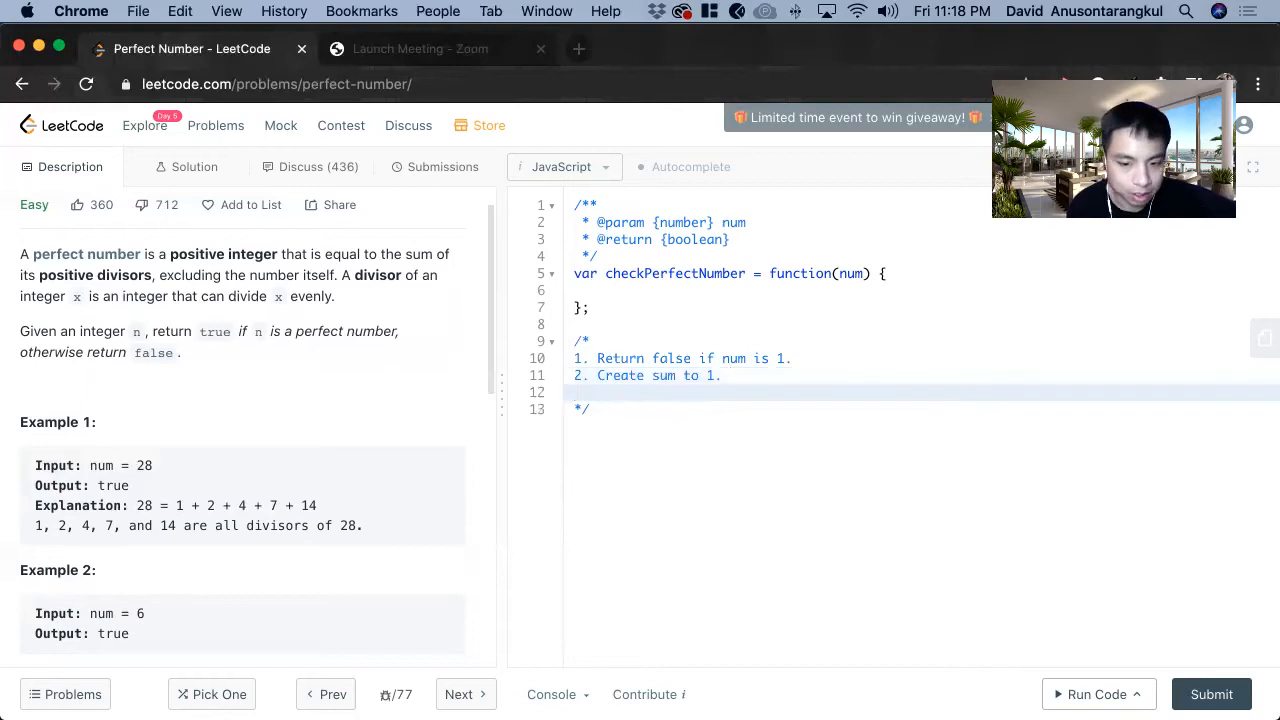
# - Add plan step 3: 'Loop through num (until sqrt of num)'
pyautogui.write('3.')
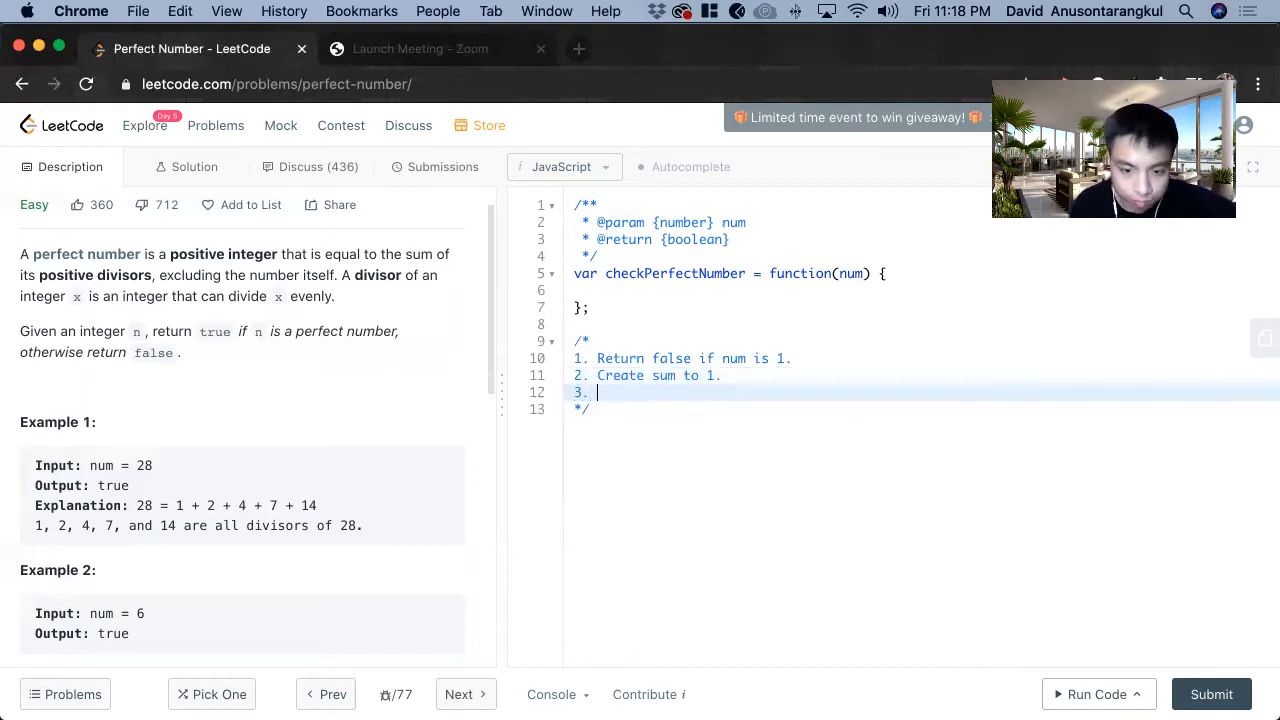
pyautogui.write('Loop through num')
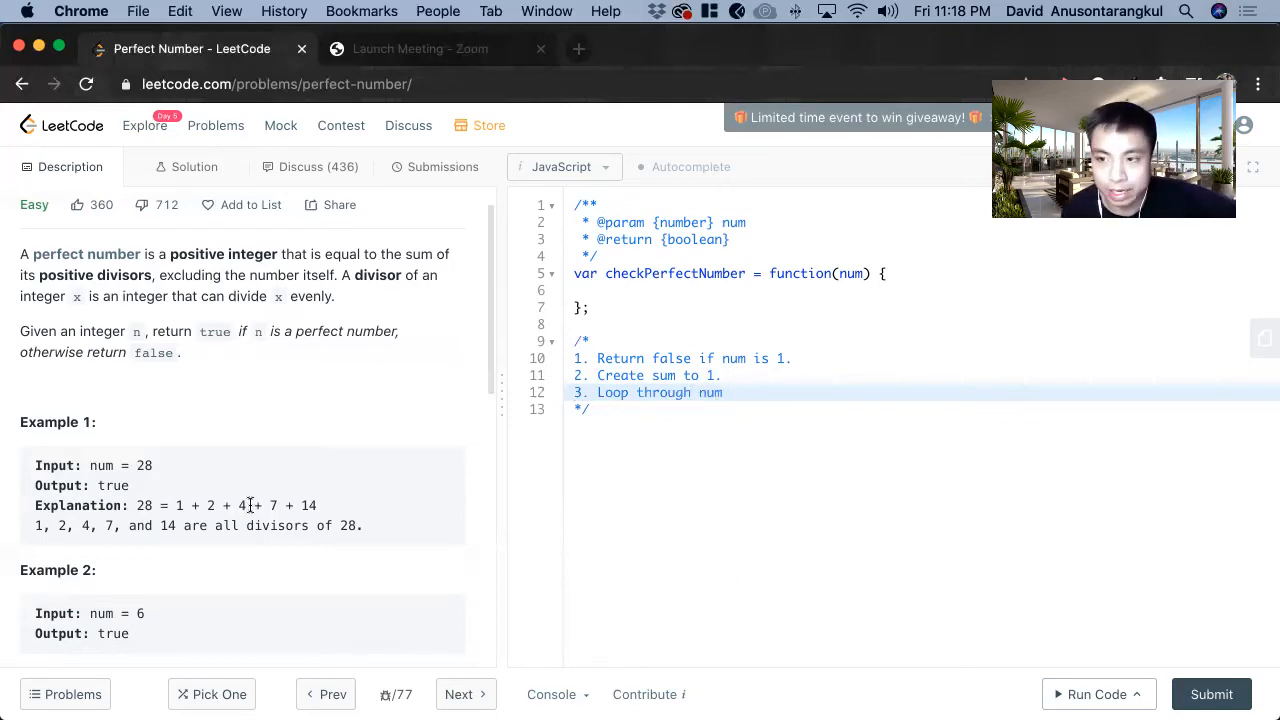
pyautogui.scroll(-3)
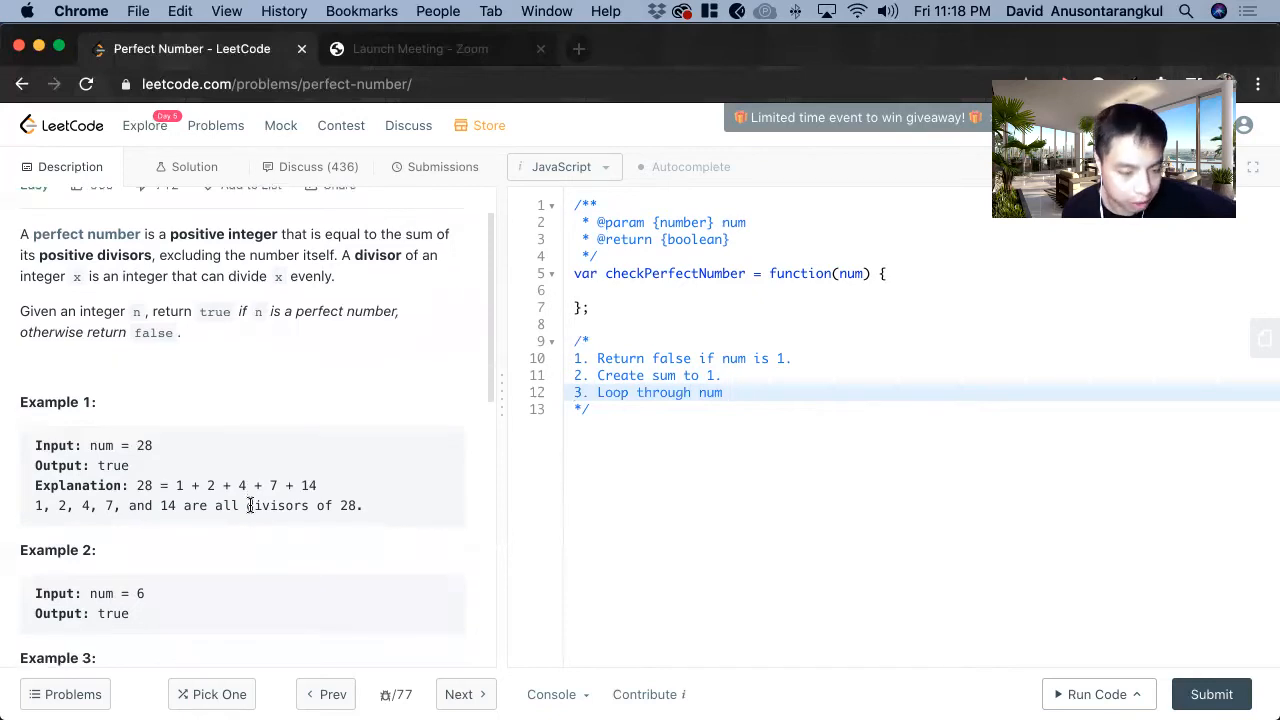
pyautogui.moveTo(283, 430)
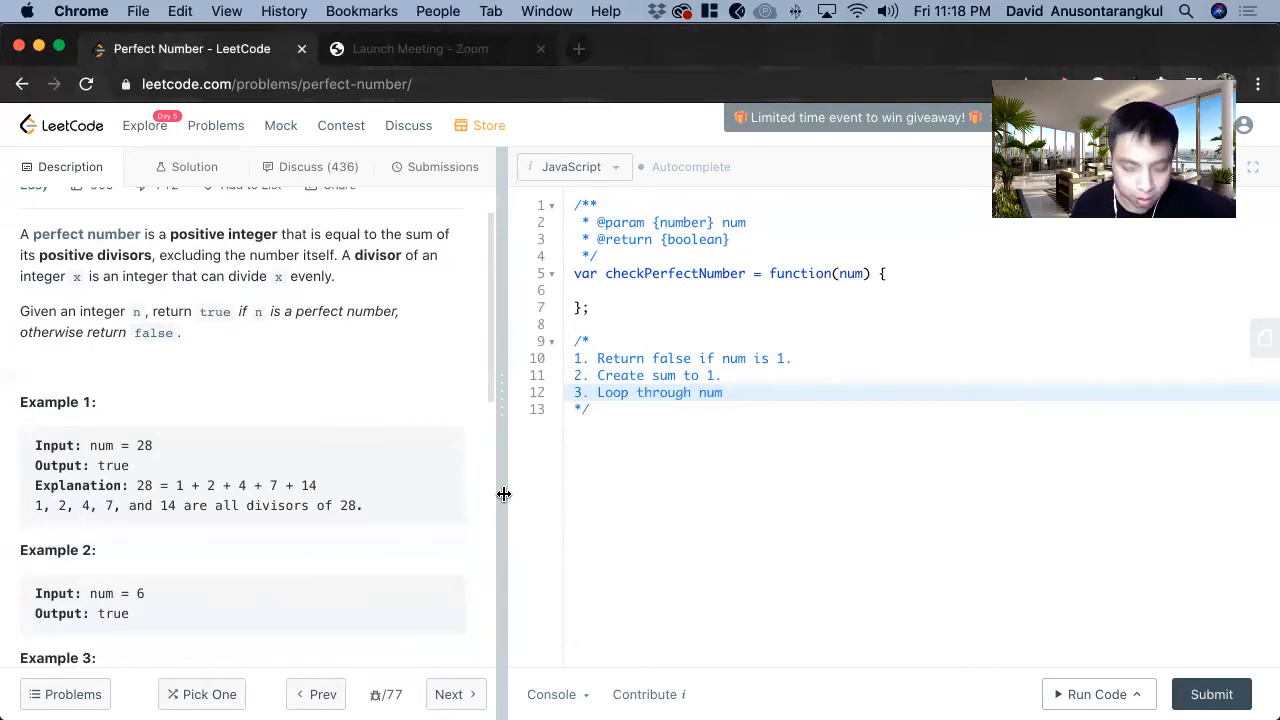
pyautogui.write('(until sq')
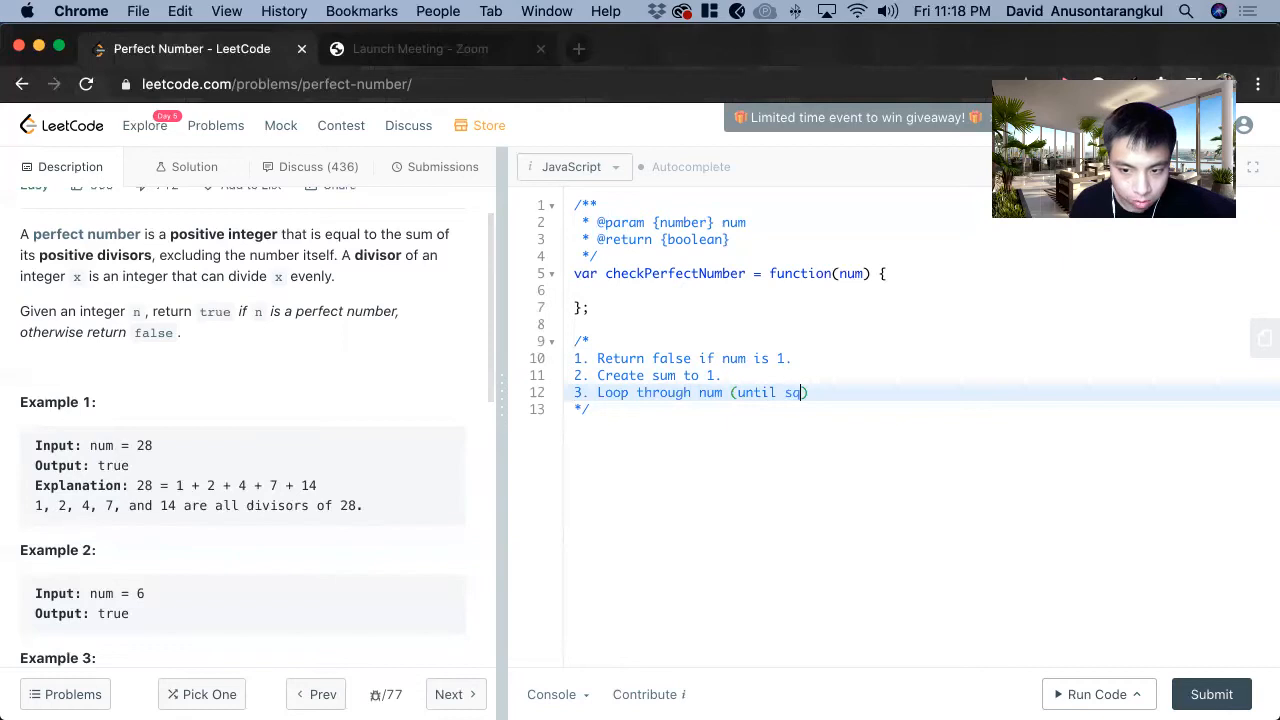
pyautogui.write('rt of num')
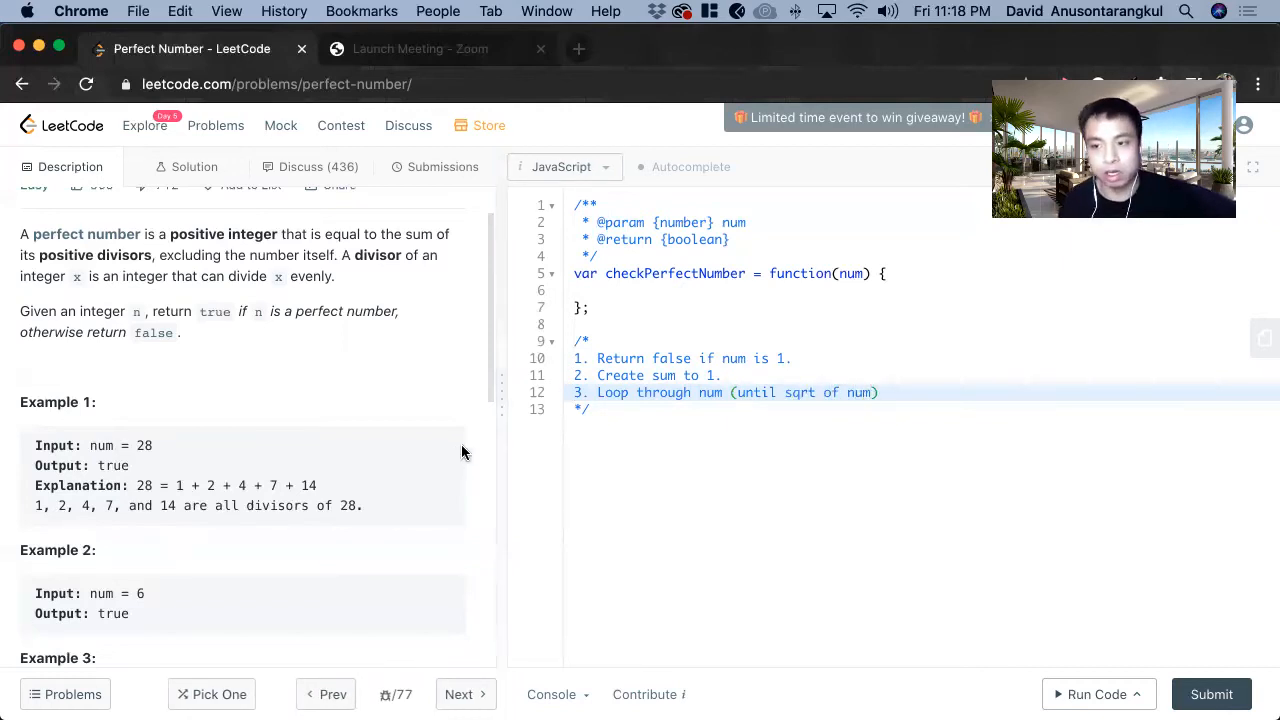
pyautogui.moveTo(253, 459)
pyautogui.write('a.')
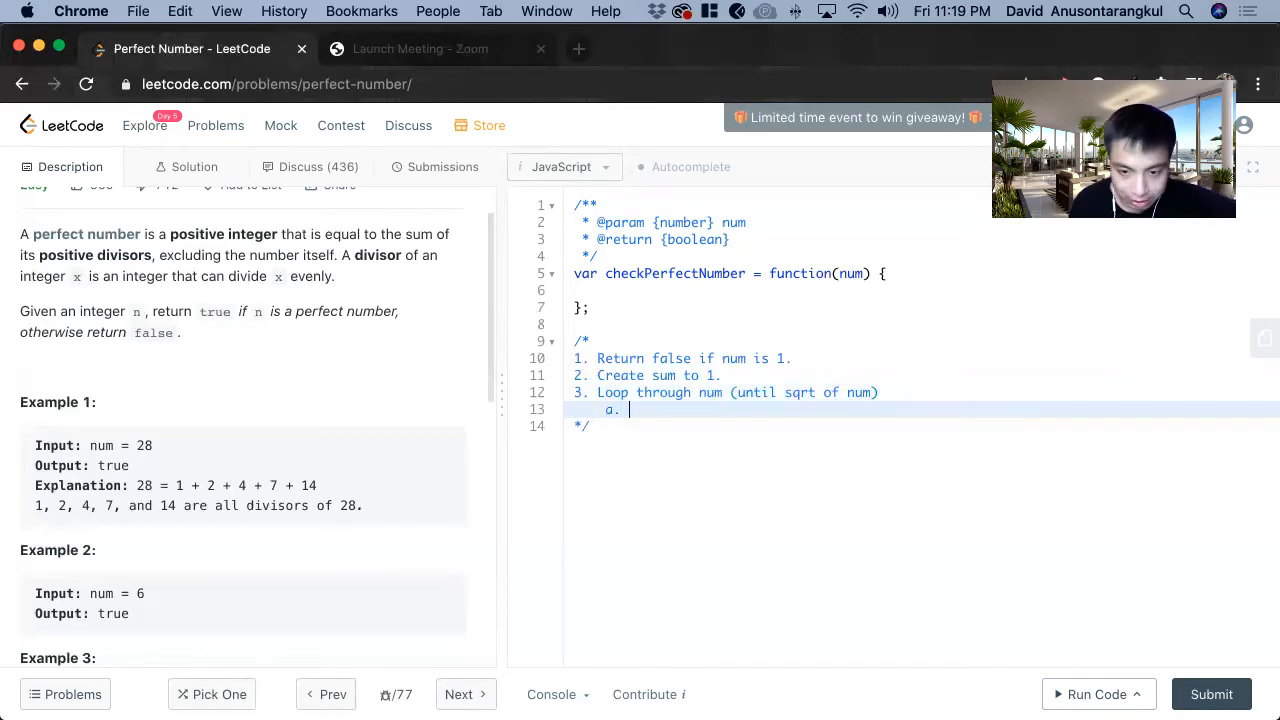
# - Under step 3, add sub-steps: check if divisible, and add current num and its pair
pyautogui.write('Conditi')
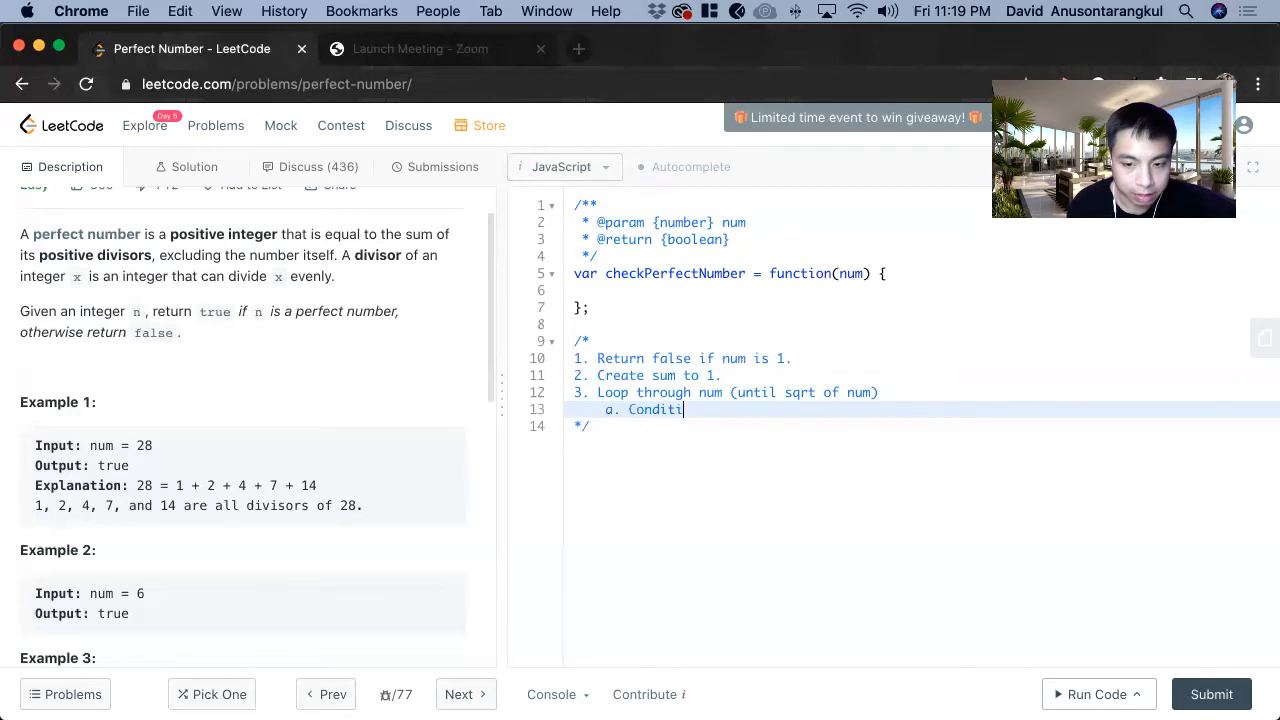
pyautogui.write('on if the current num')
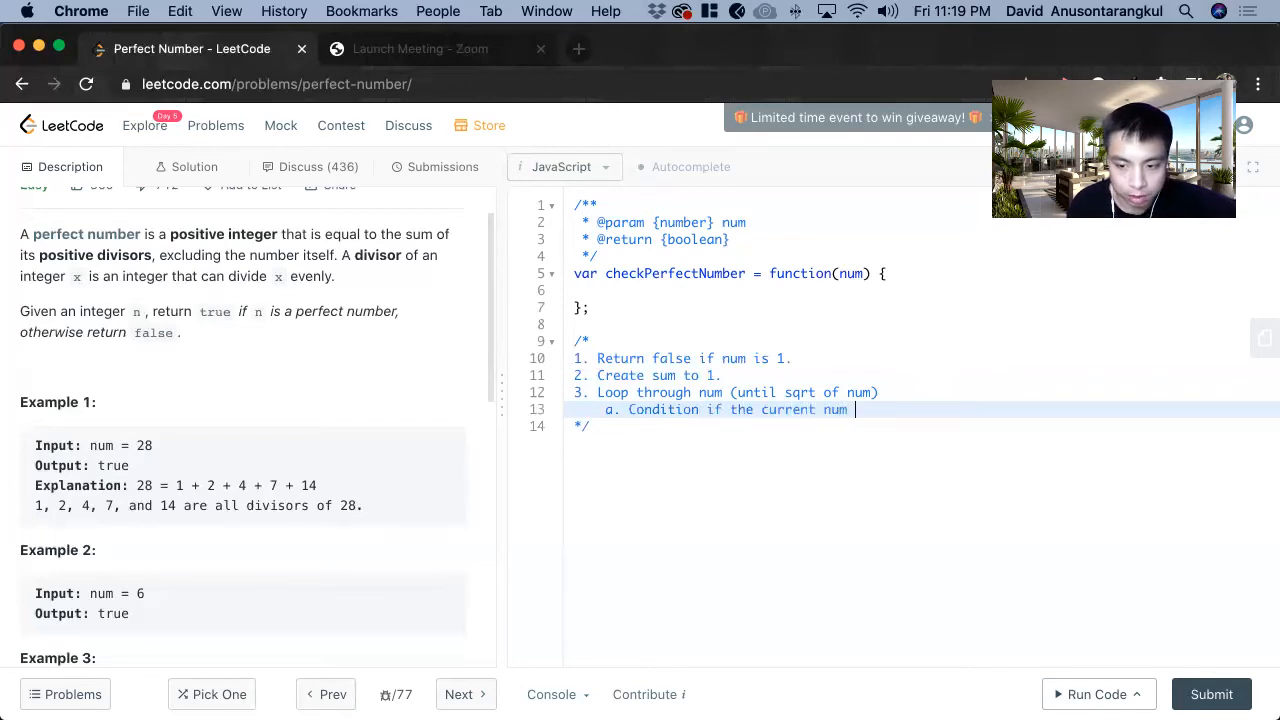
pyautogui.write('is divis')
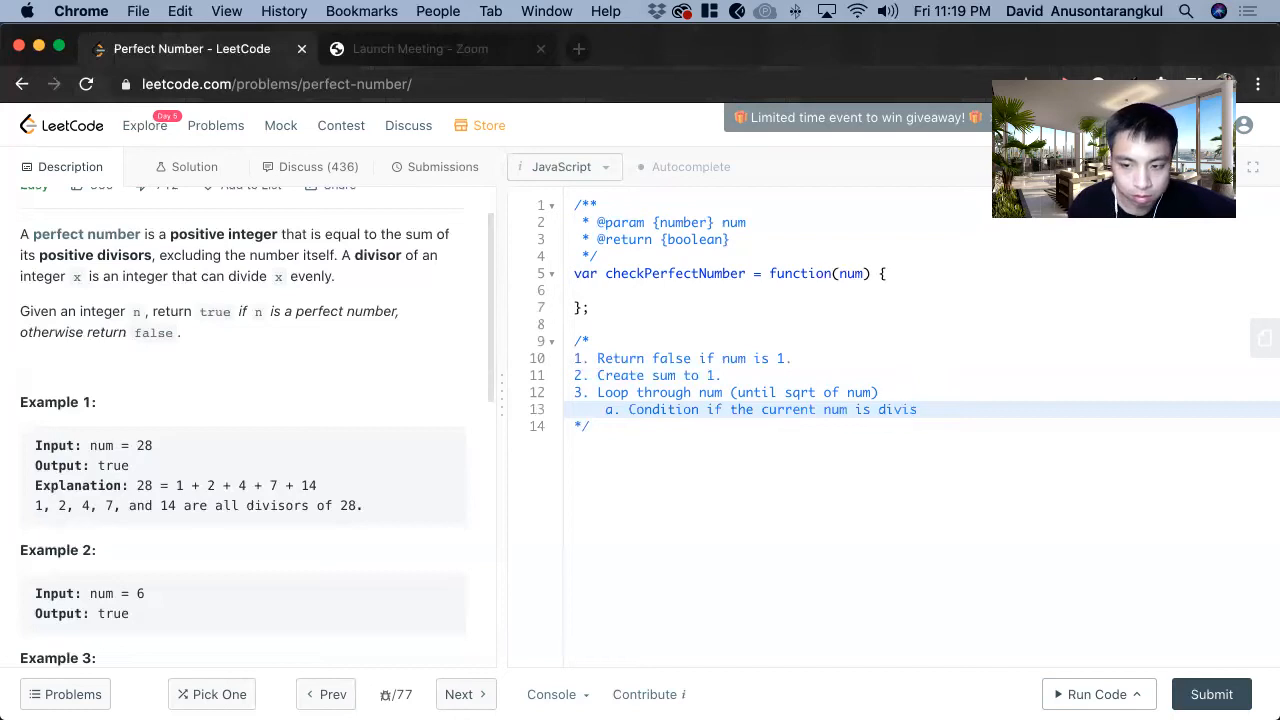
pyautogui.write('ible.')
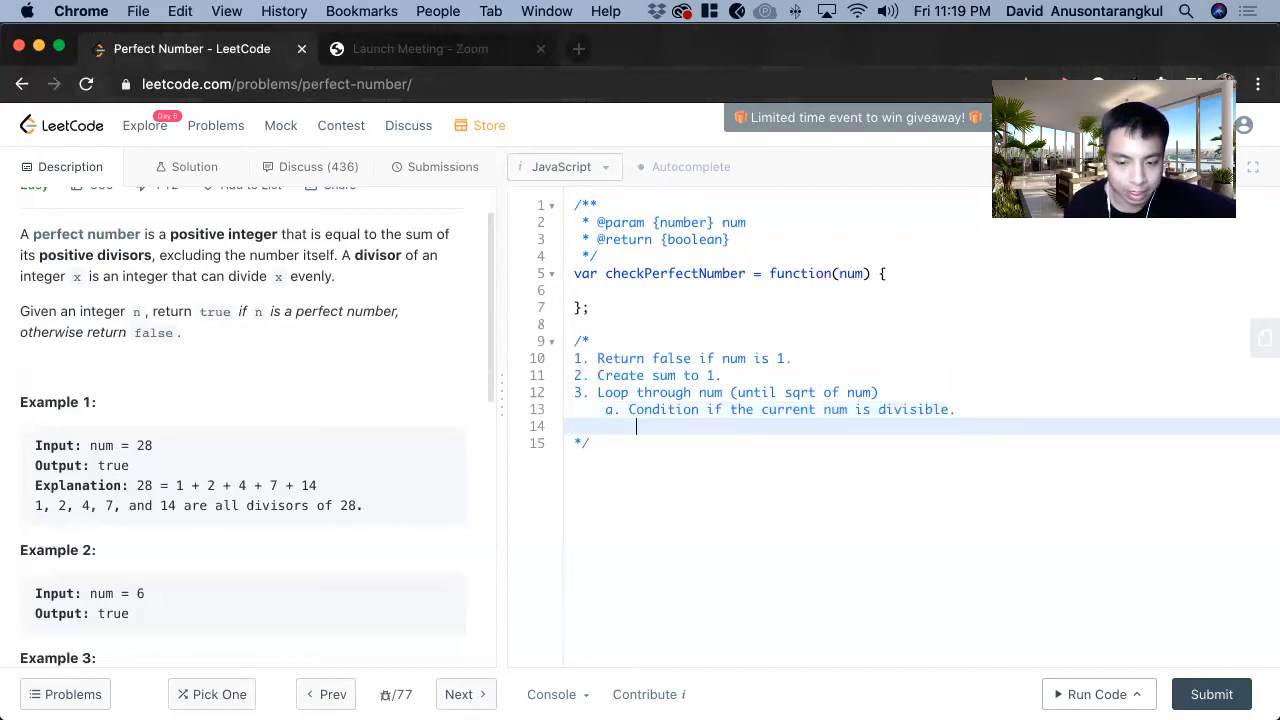
pyautogui.write('i. Add the cu')
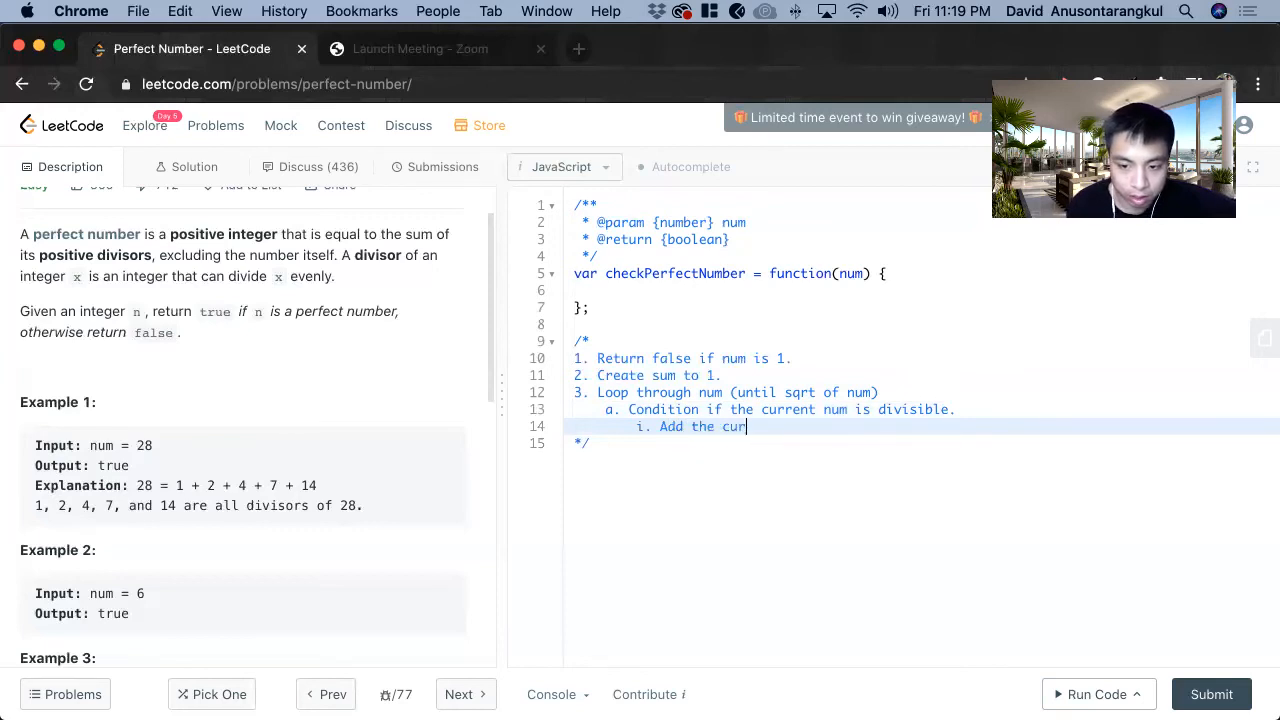
pyautogui.write('rent num and')
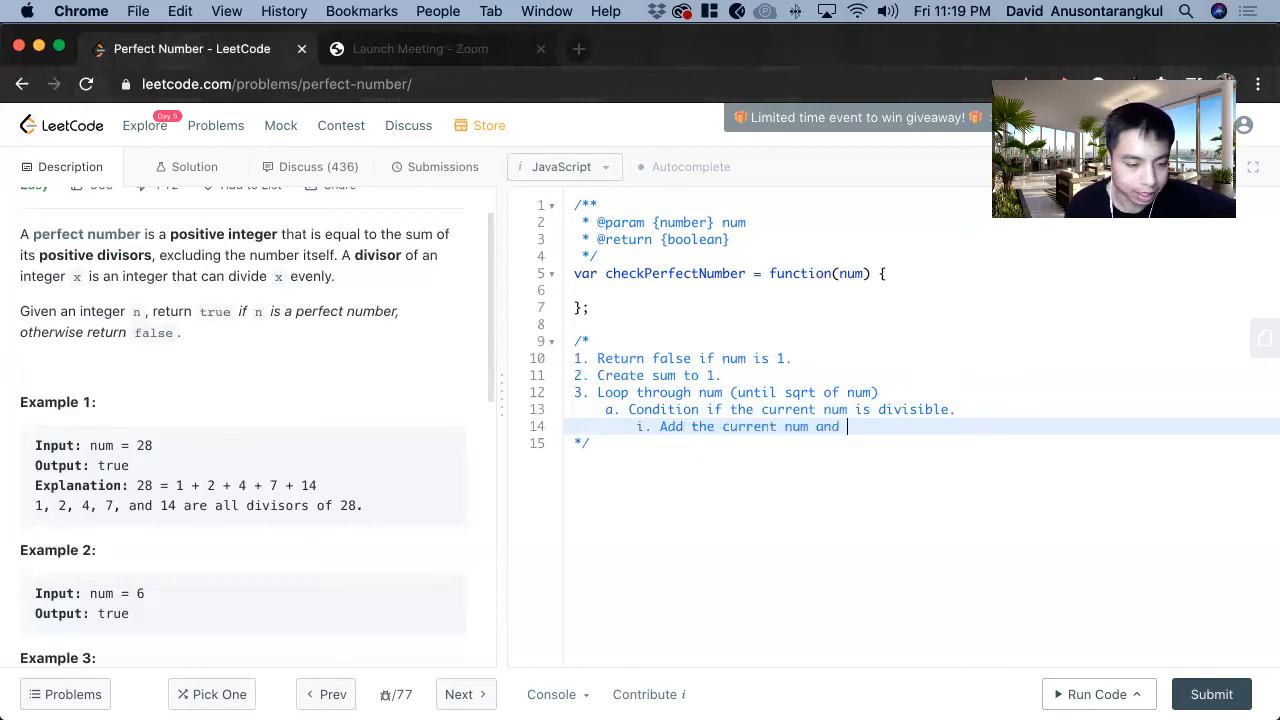
pyautogui.write('i')
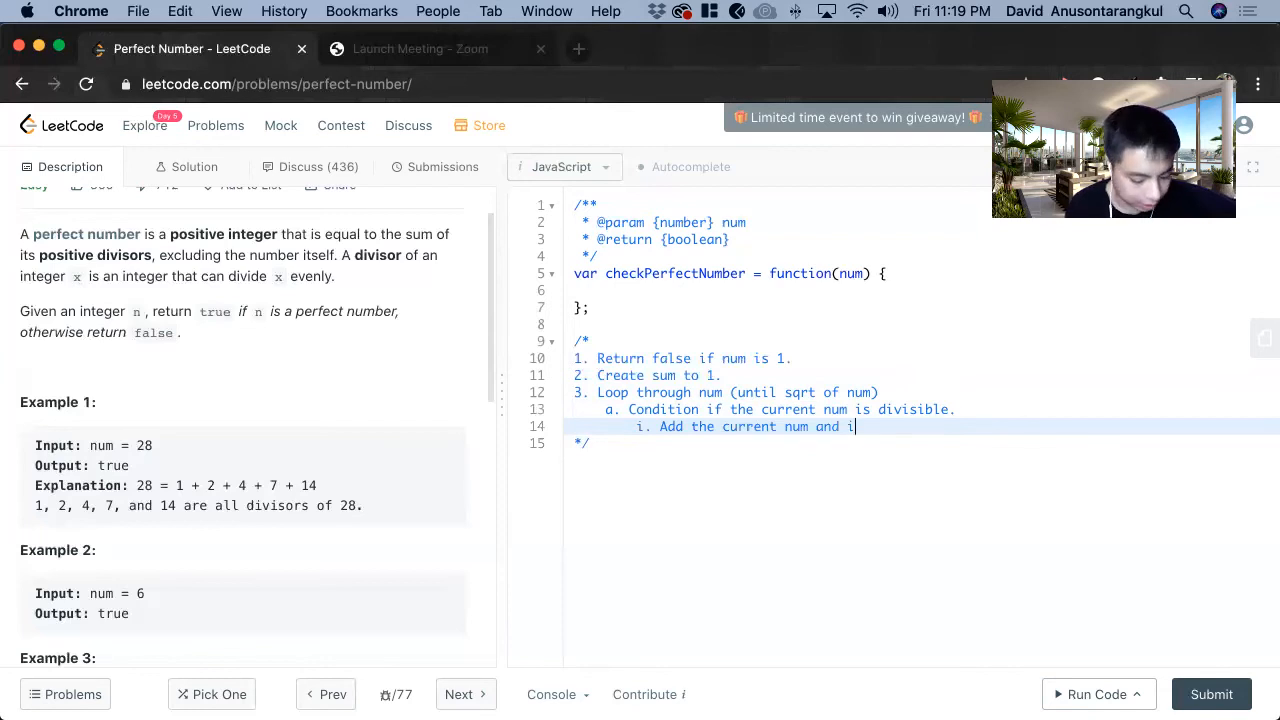
pyautogui.write("t's")
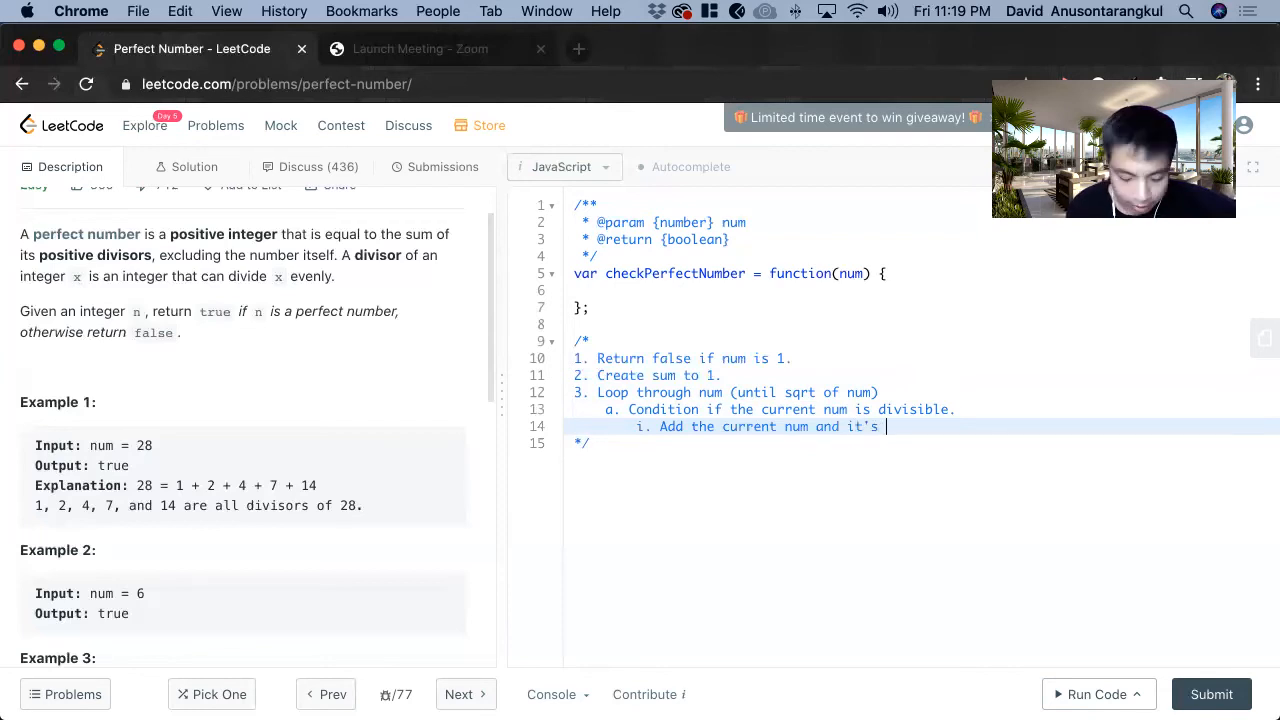
pyautogui.write('pair.')
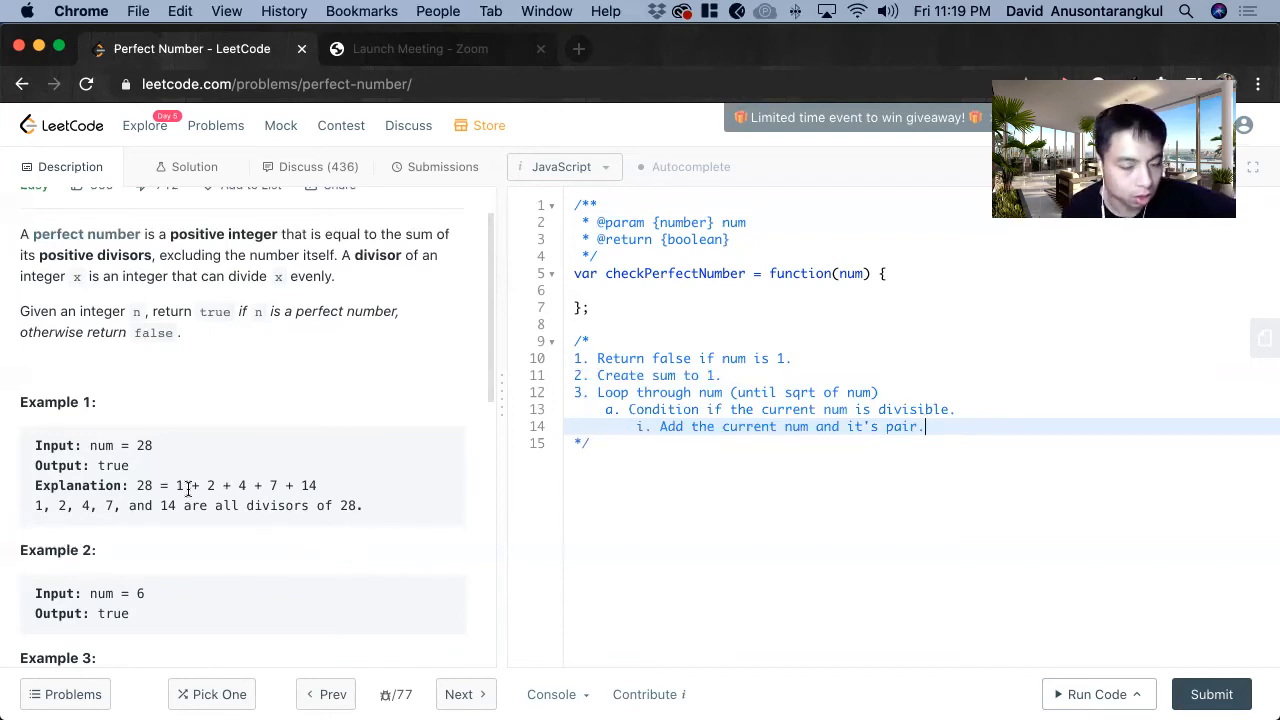
# - Start plan step 4, 'Return sum', on a new line
pyautogui.doubleClick(210, 485)
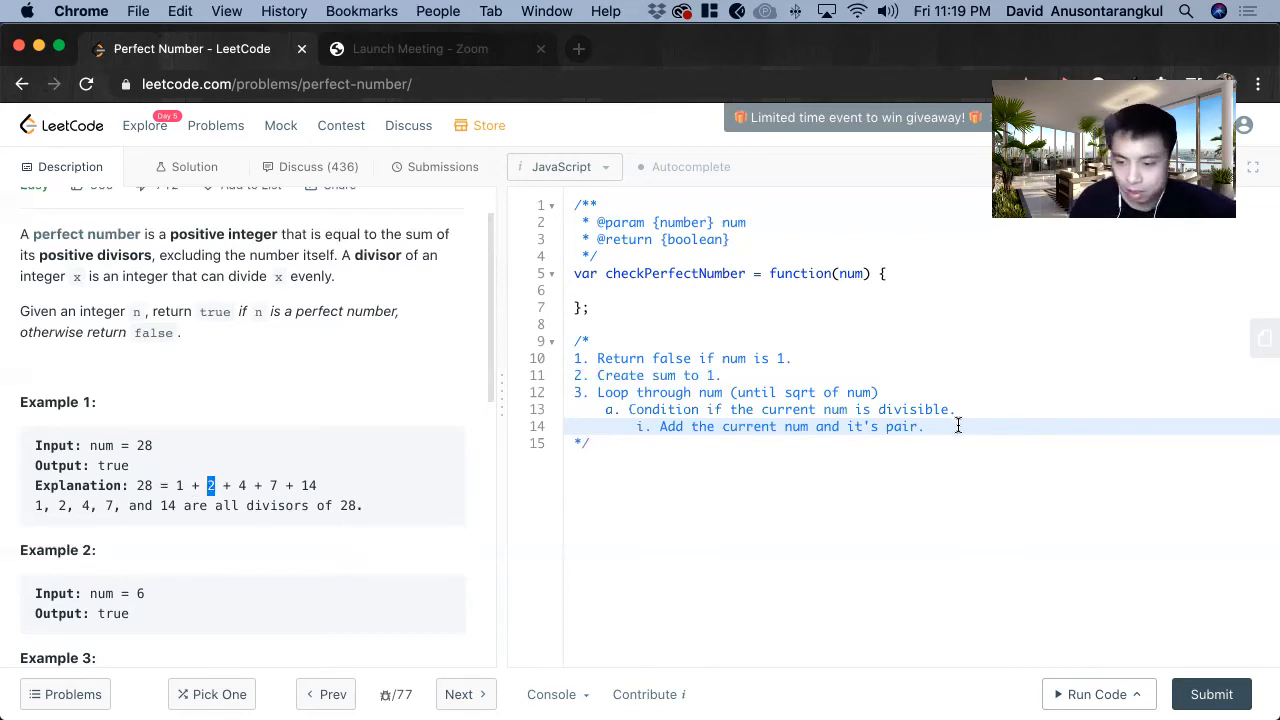
pyautogui.press('enter')
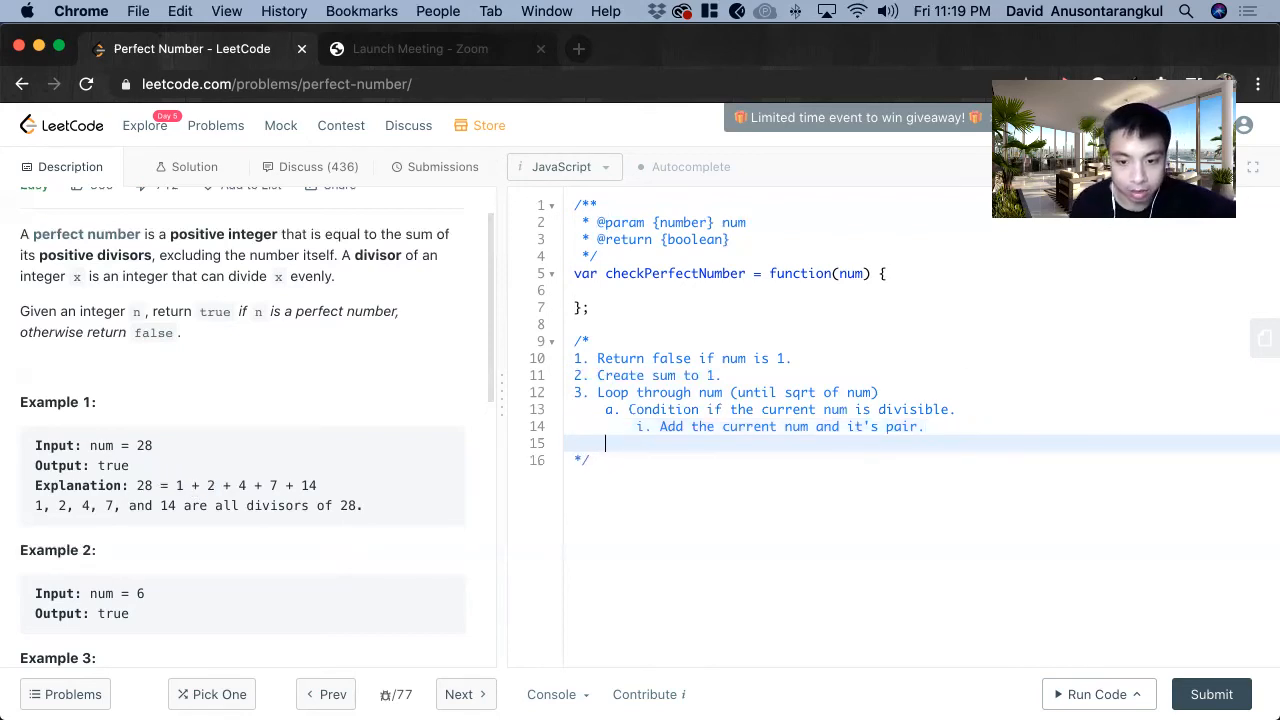
pyautogui.write('4. Return')
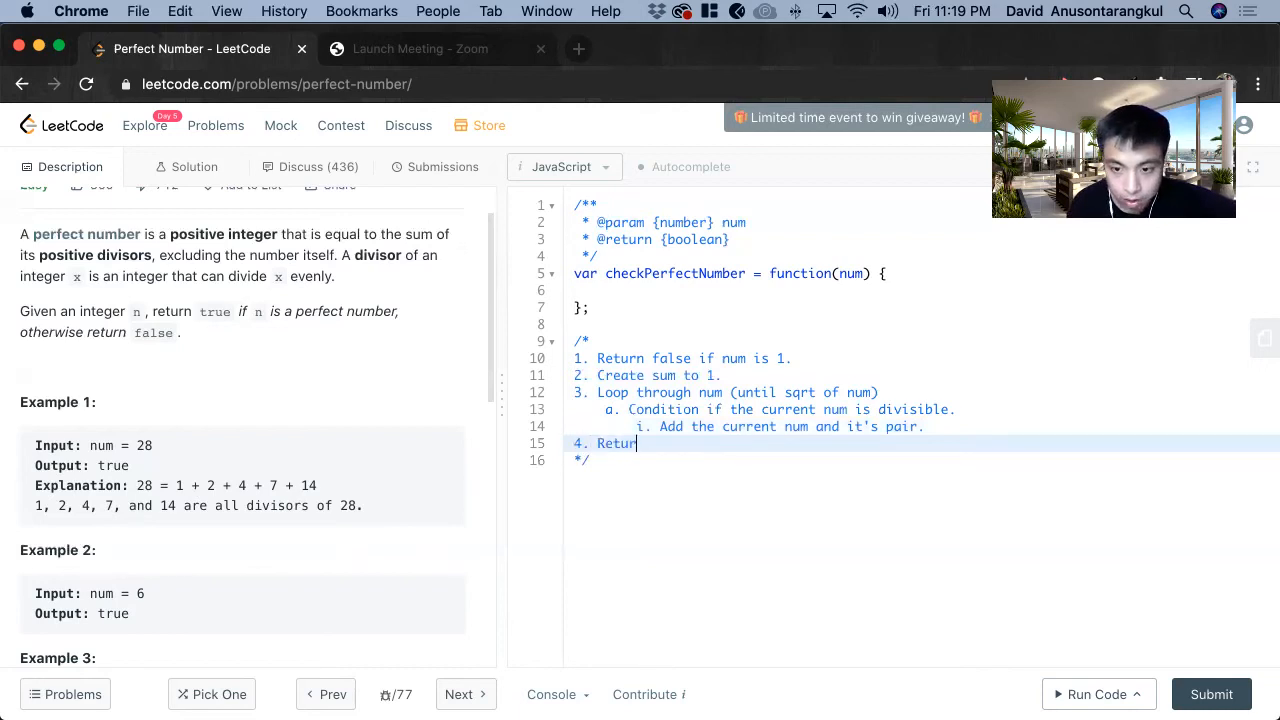
pyautogui.write('s')
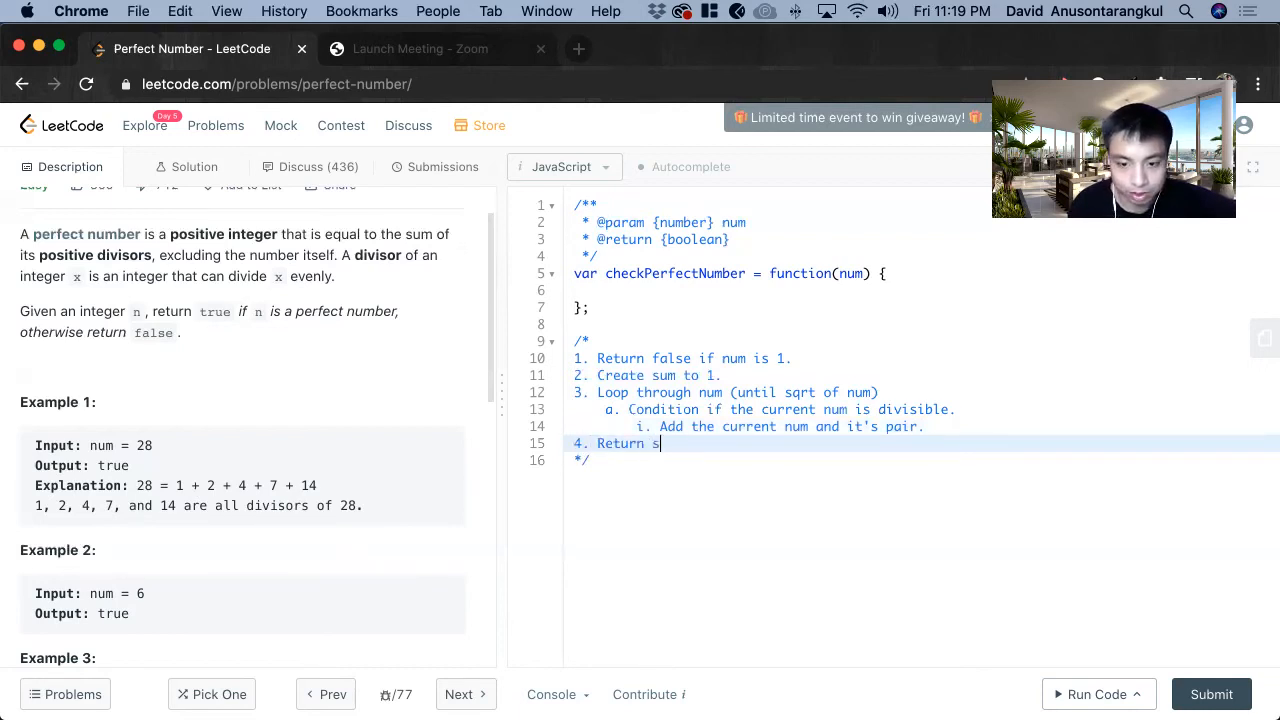
pyautogui.write('um = num.')
pyautogui.click(922, 290)
pyautogui.write('if (num ')
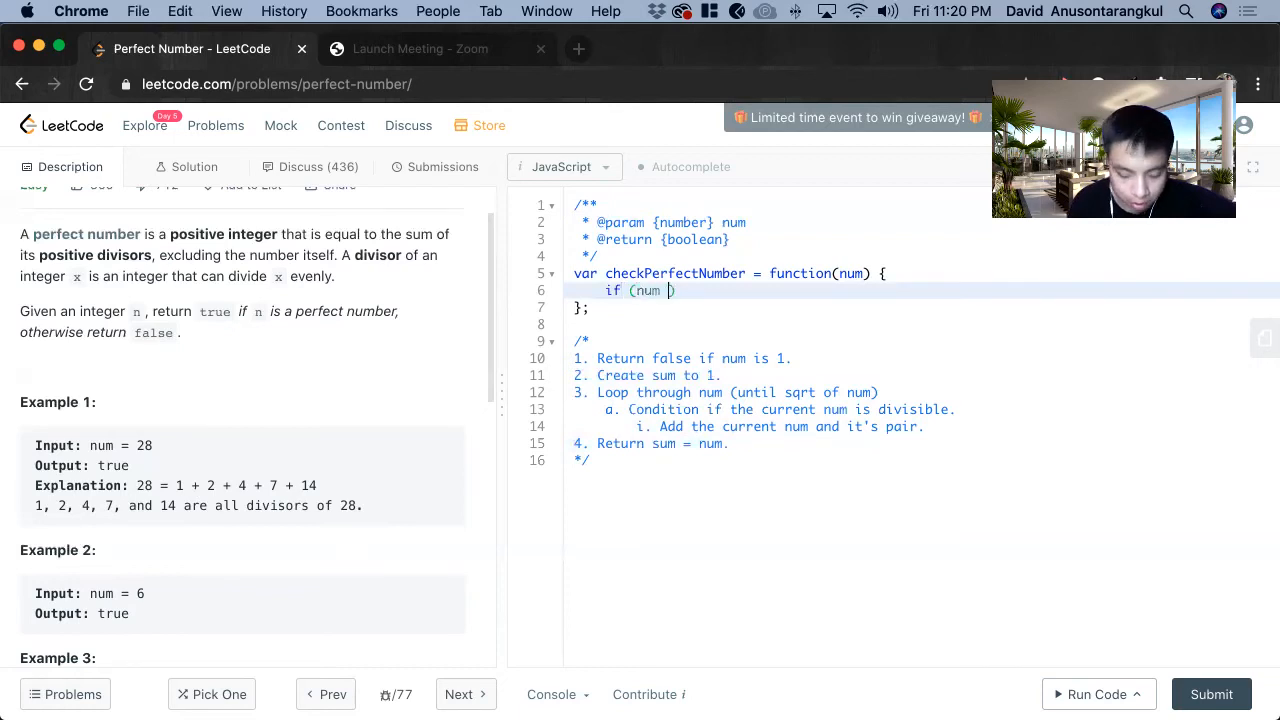
# - Code the early return of false when num === 1 and initialize sum to 1
pyautogui.write('=== 1)')
pyautogui.write('return fals')
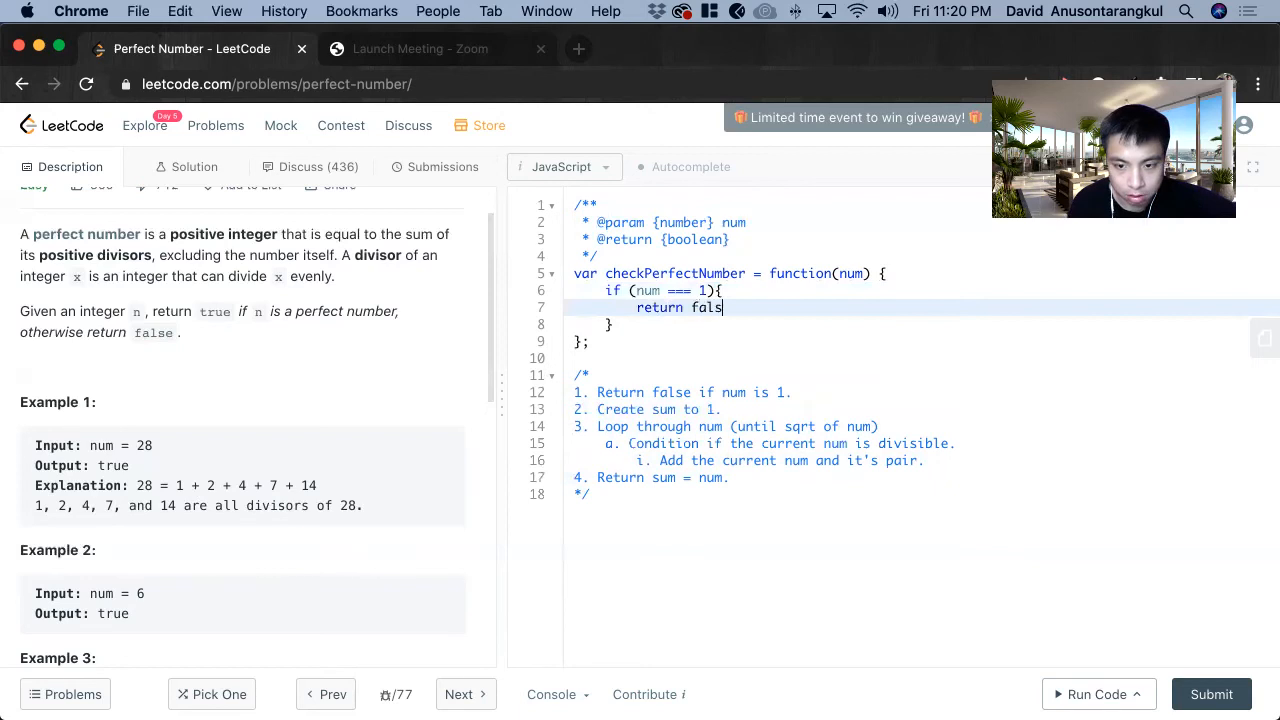
pyautogui.write('e;')
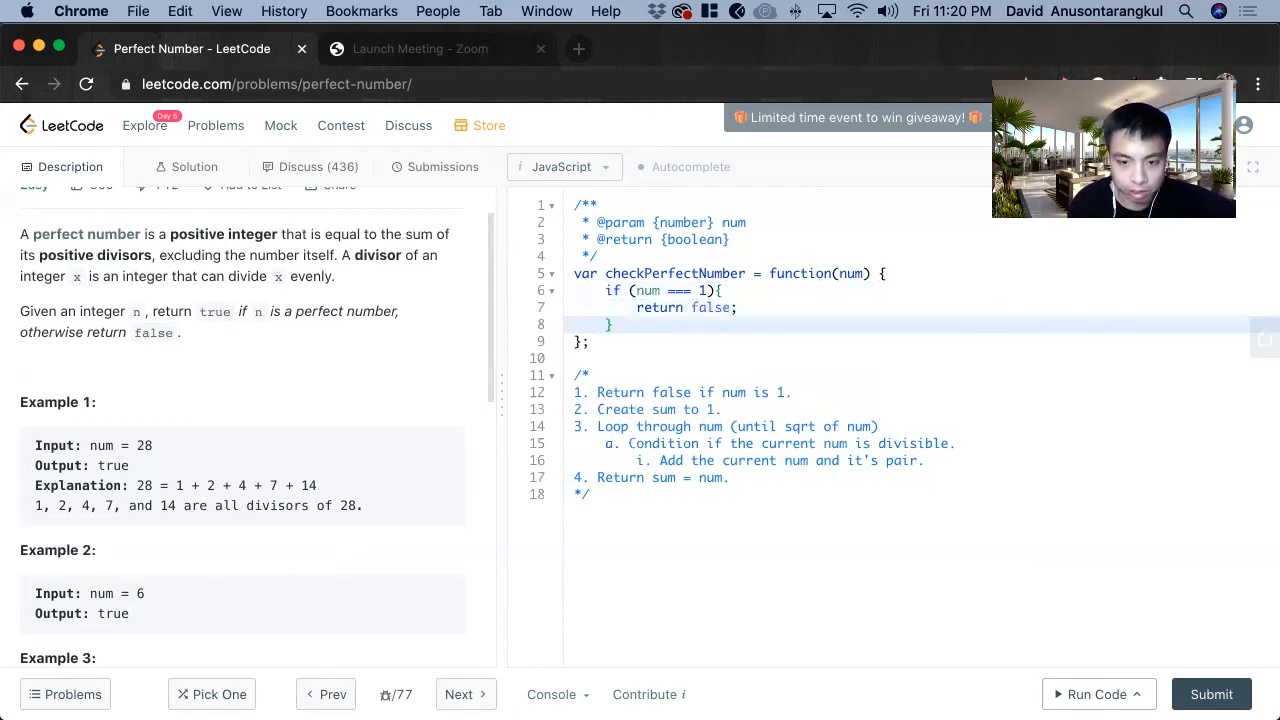
pyautogui.write('let sum')
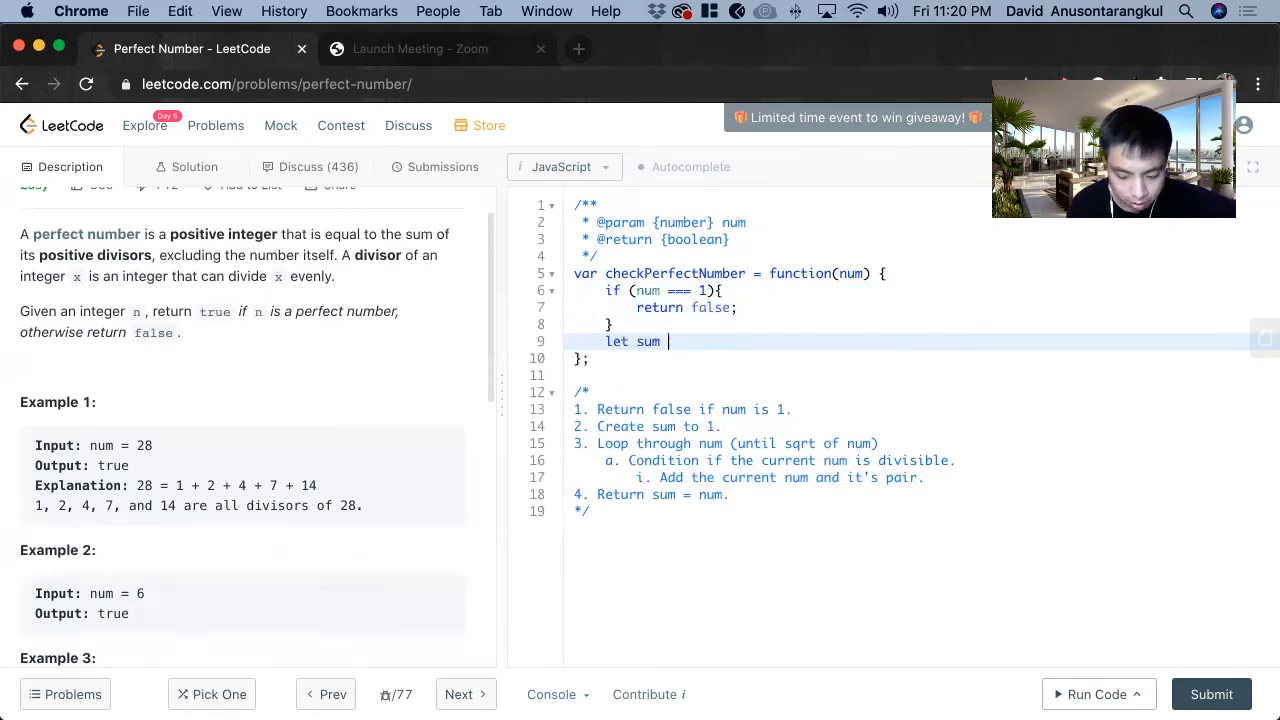
pyautogui.write('= 1;')
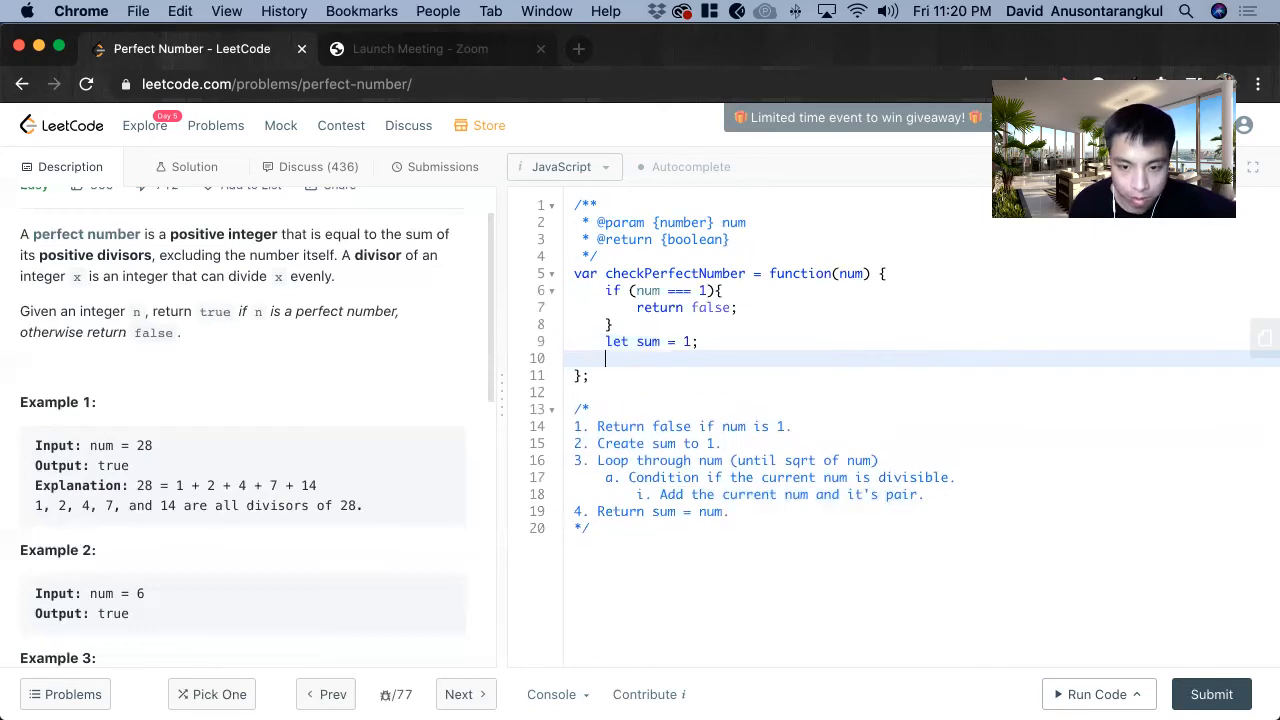
# - Write the loop header for (let i = 2; i < Math.sqrt(num); i++) with braces
pyautogui.write('for (let i )')
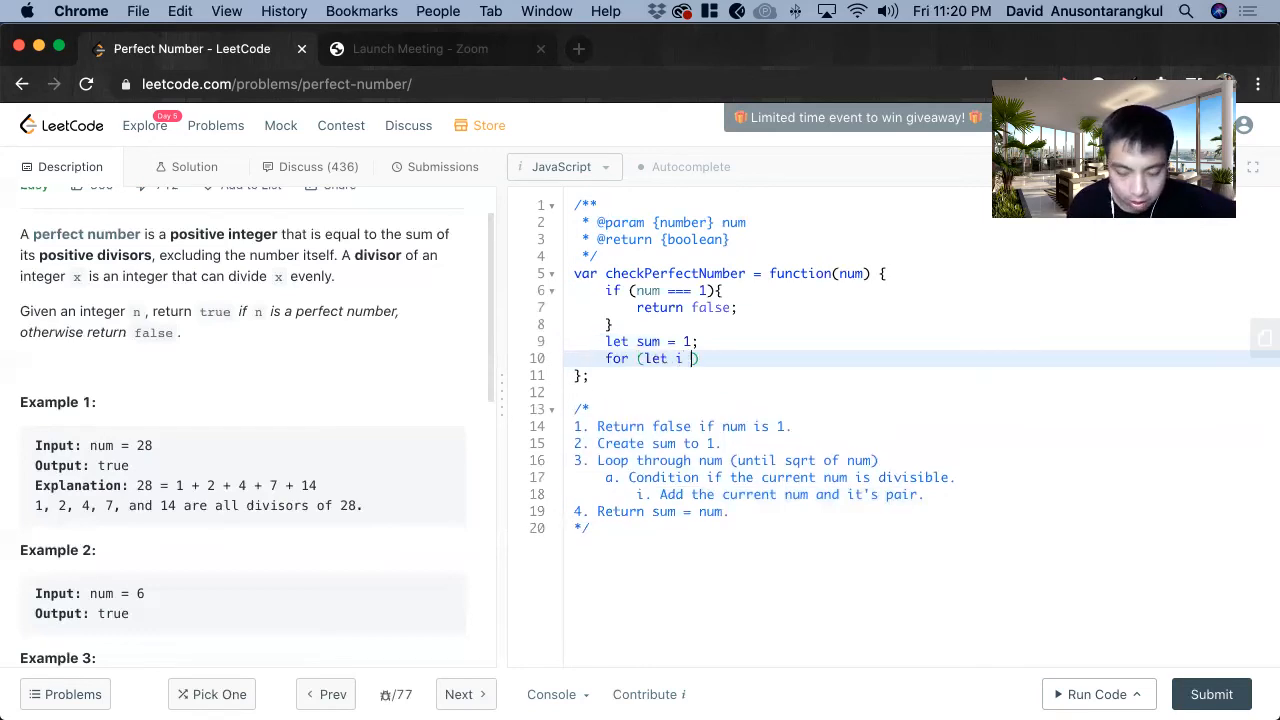
pyautogui.write('= 2; i')
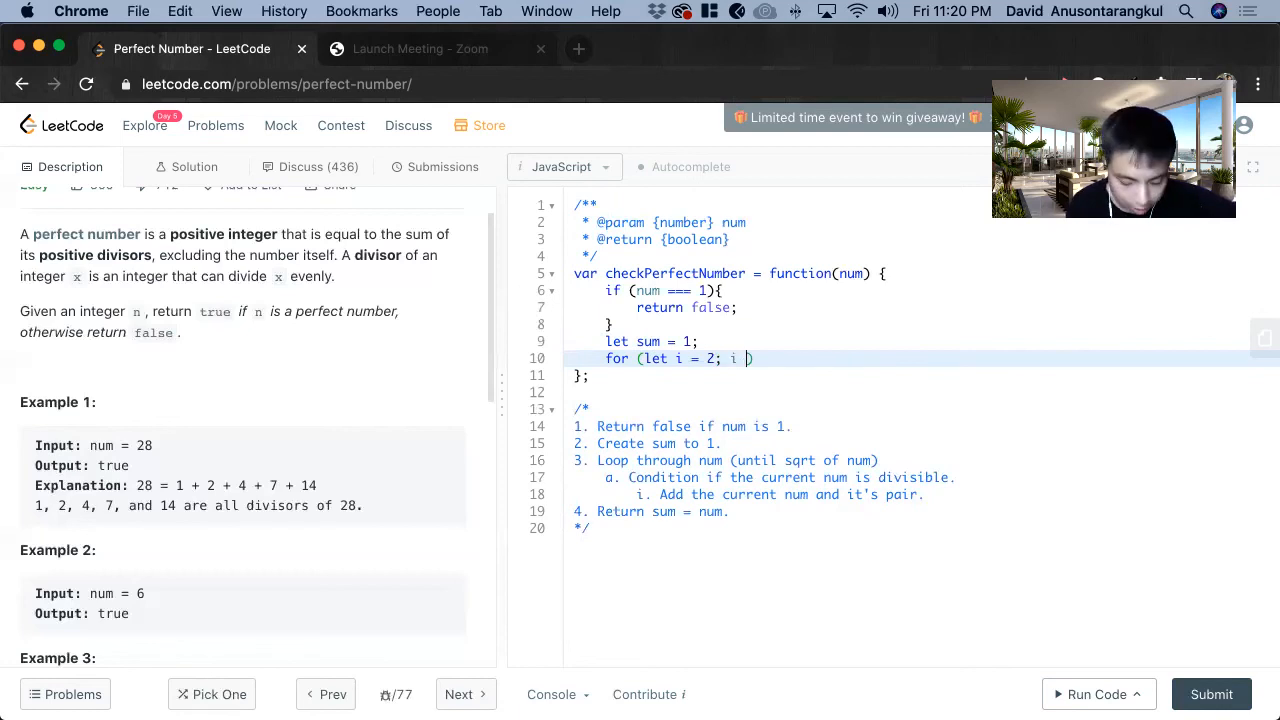
pyautogui.write('Math')
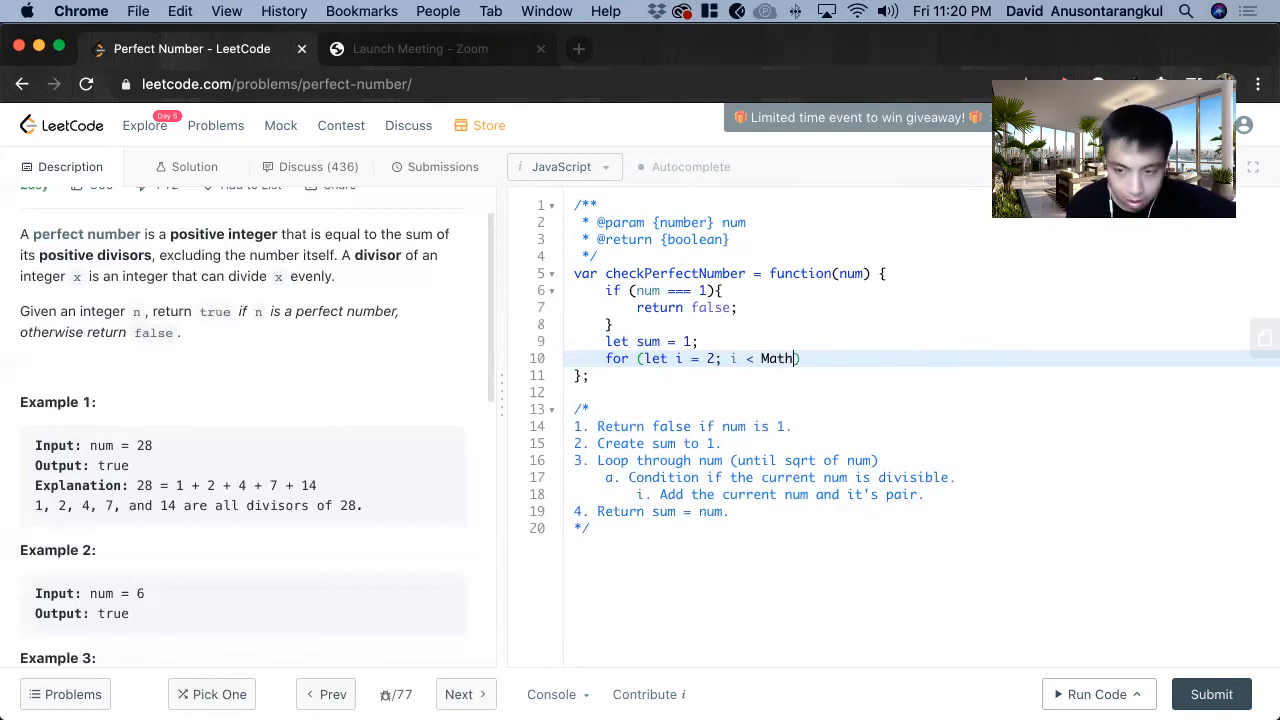
pyautogui.write('.sqrt')
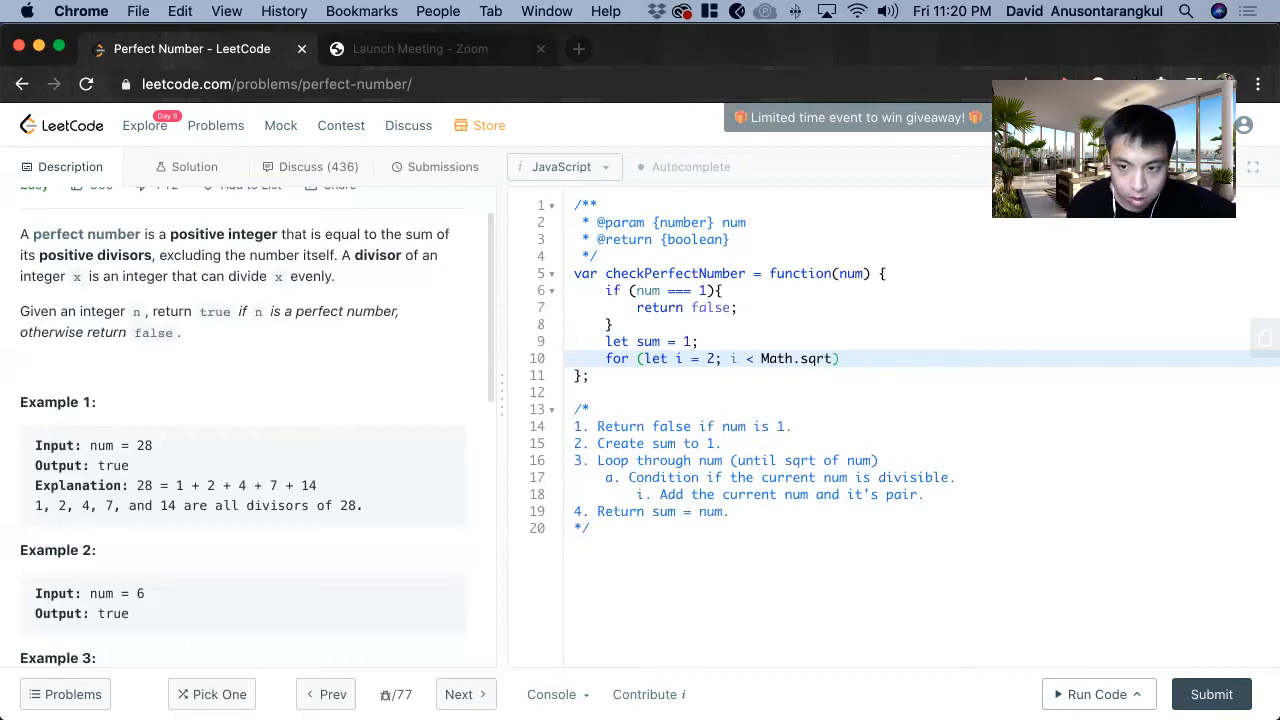
pyautogui.write('(num)')
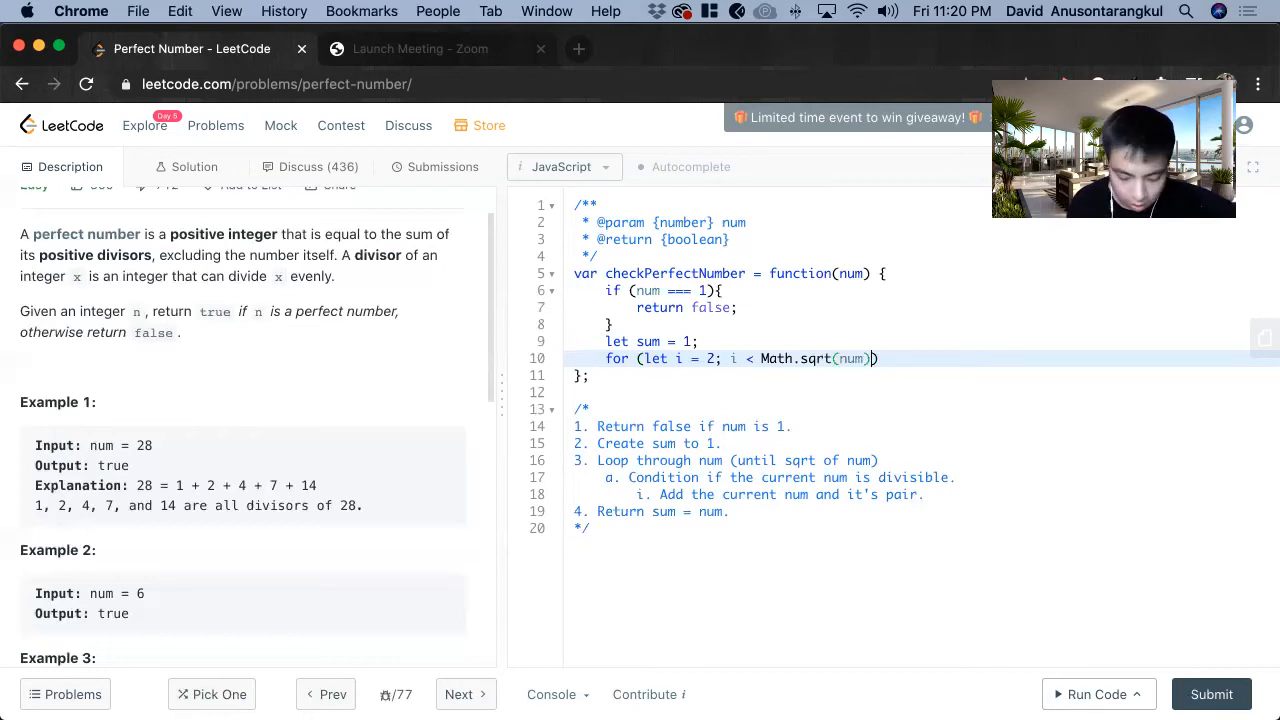
pyautogui.write('; i')
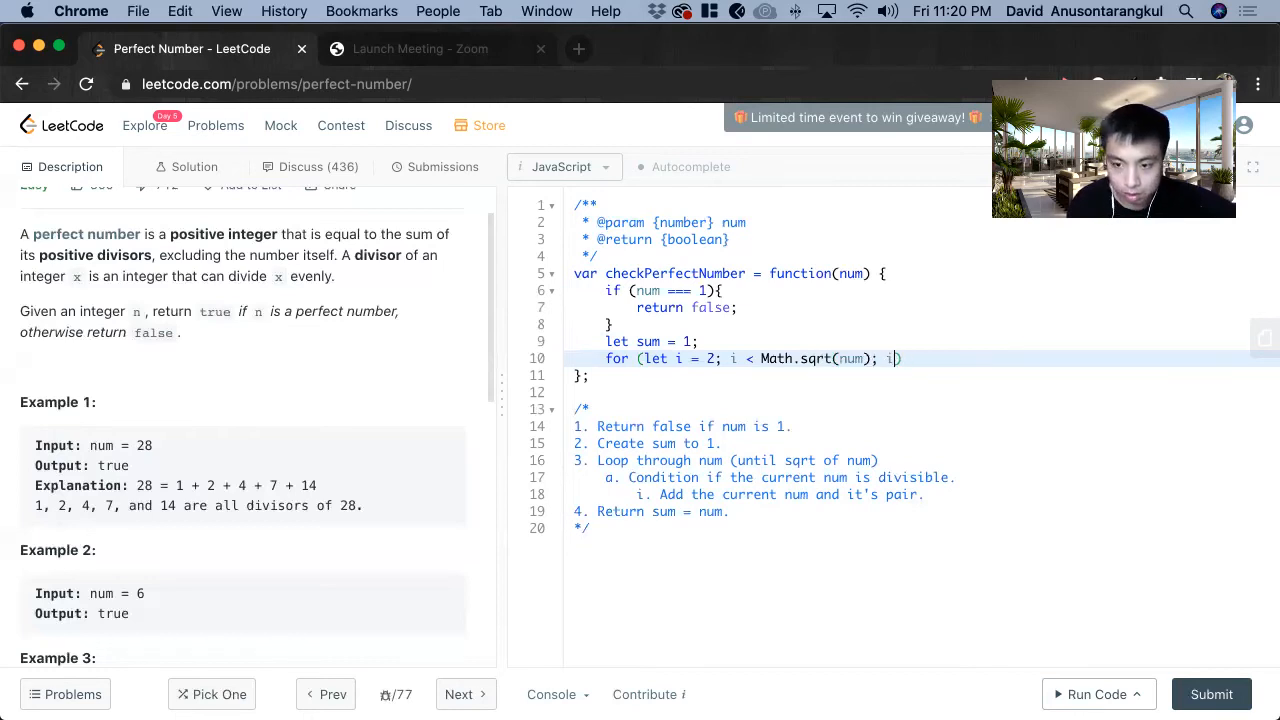
pyautogui.write('++)')
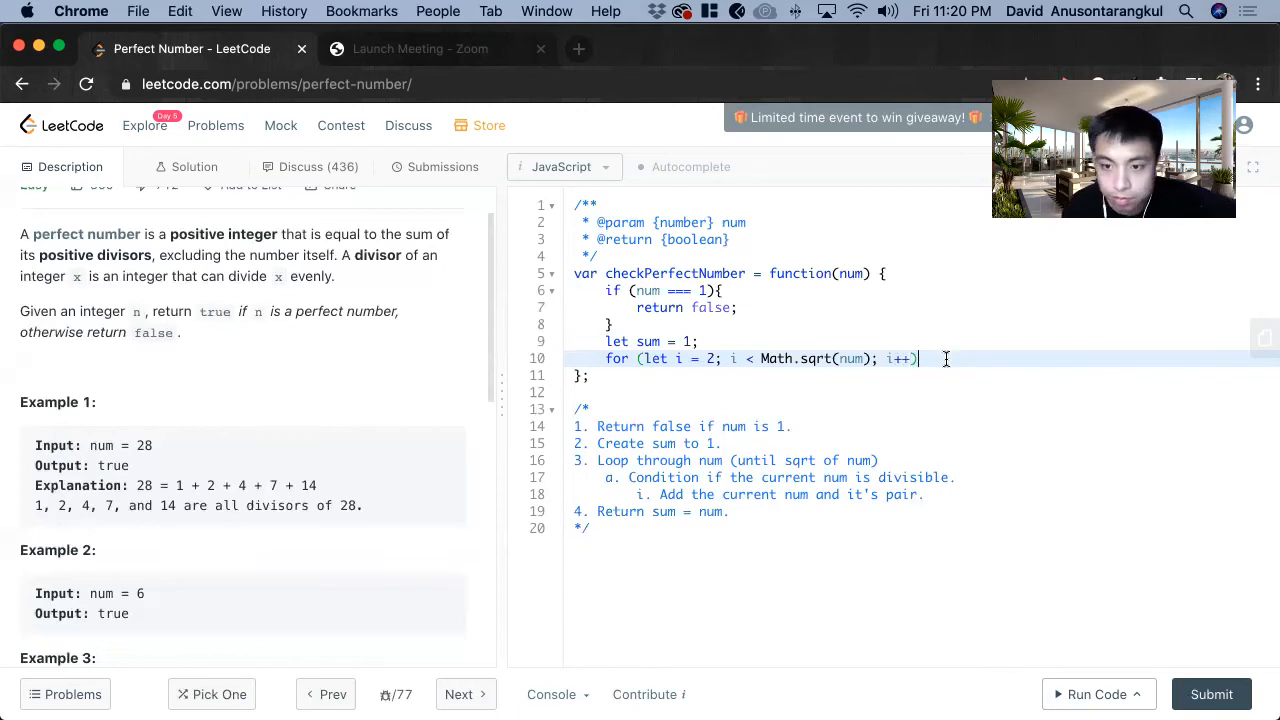
pyautogui.write('{}')
pyautogui.write('if (nuym')
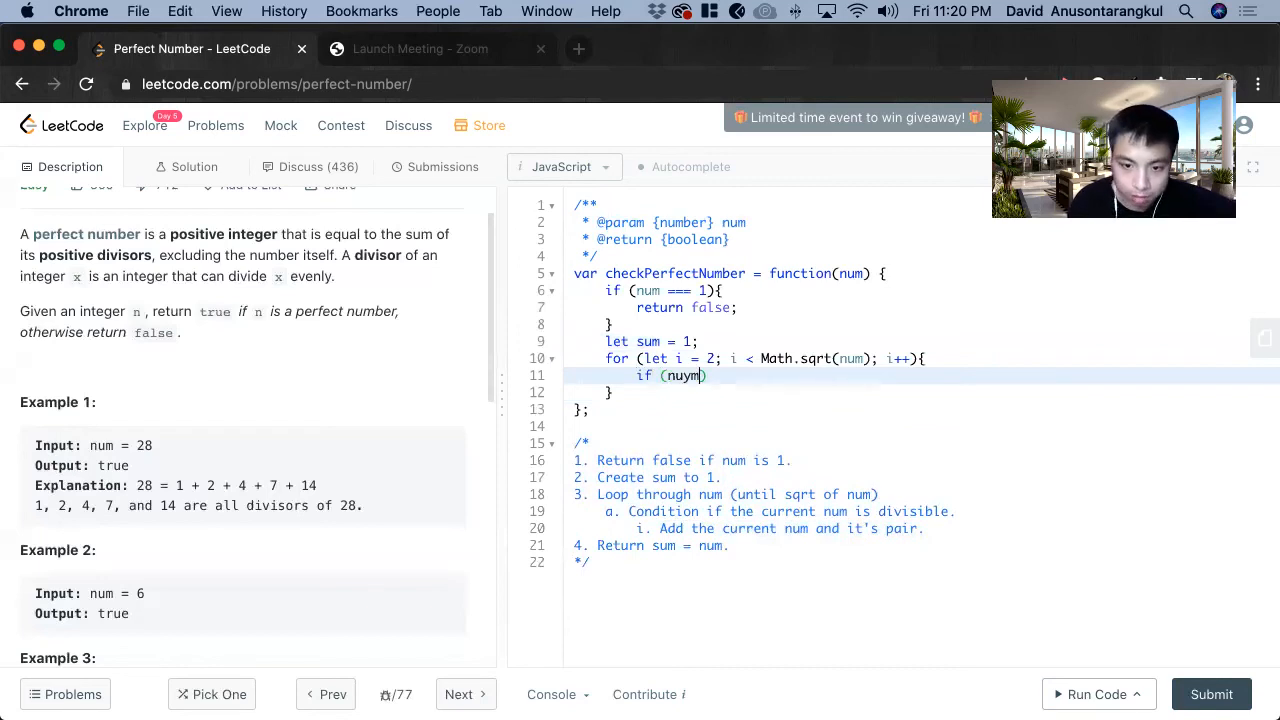
# - Inside the loop, add i and num/i to sum when num % i === 0, then return sum === num
pyautogui.write('num')
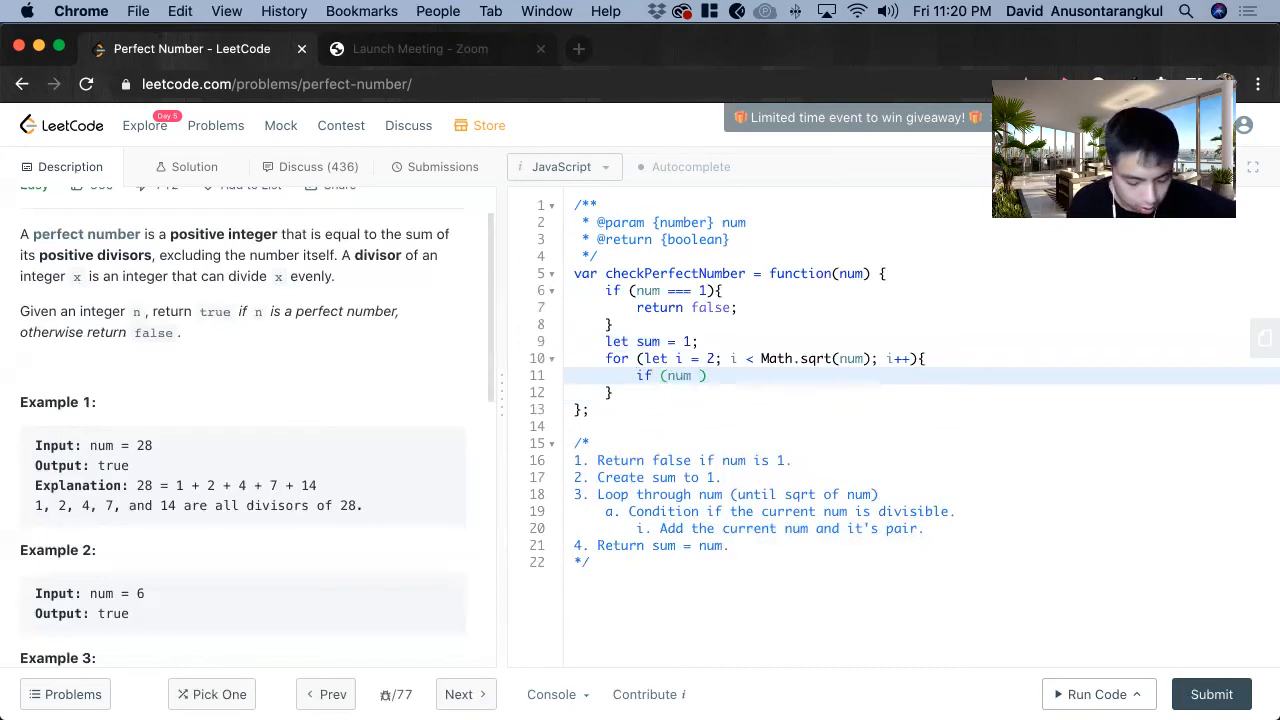
pyautogui.write('% i === 0')
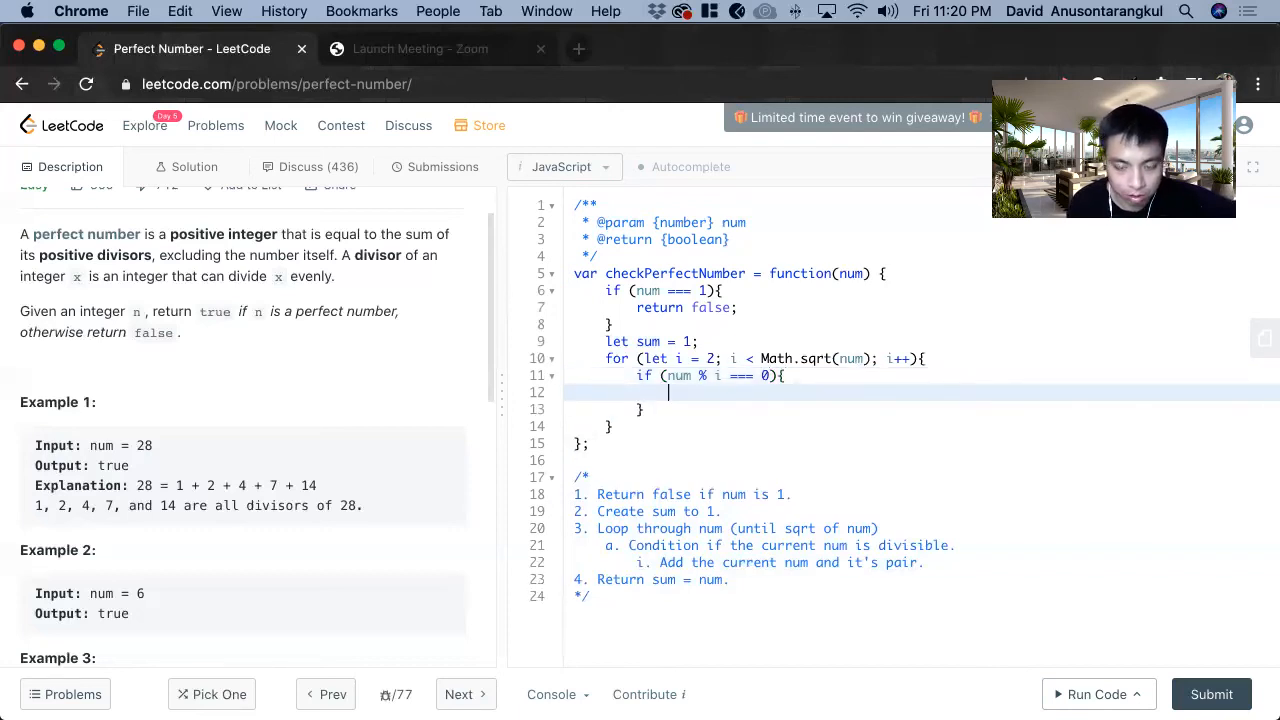
pyautogui.write('sum =')
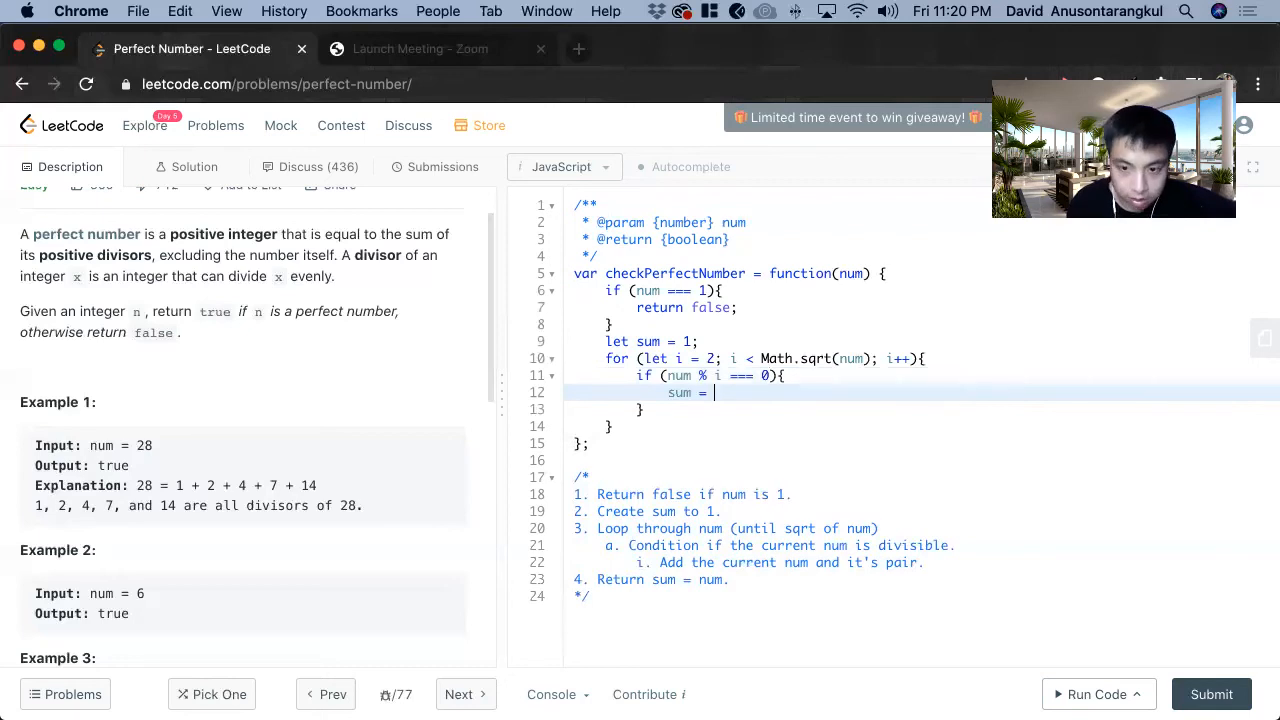
pyautogui.write('s')
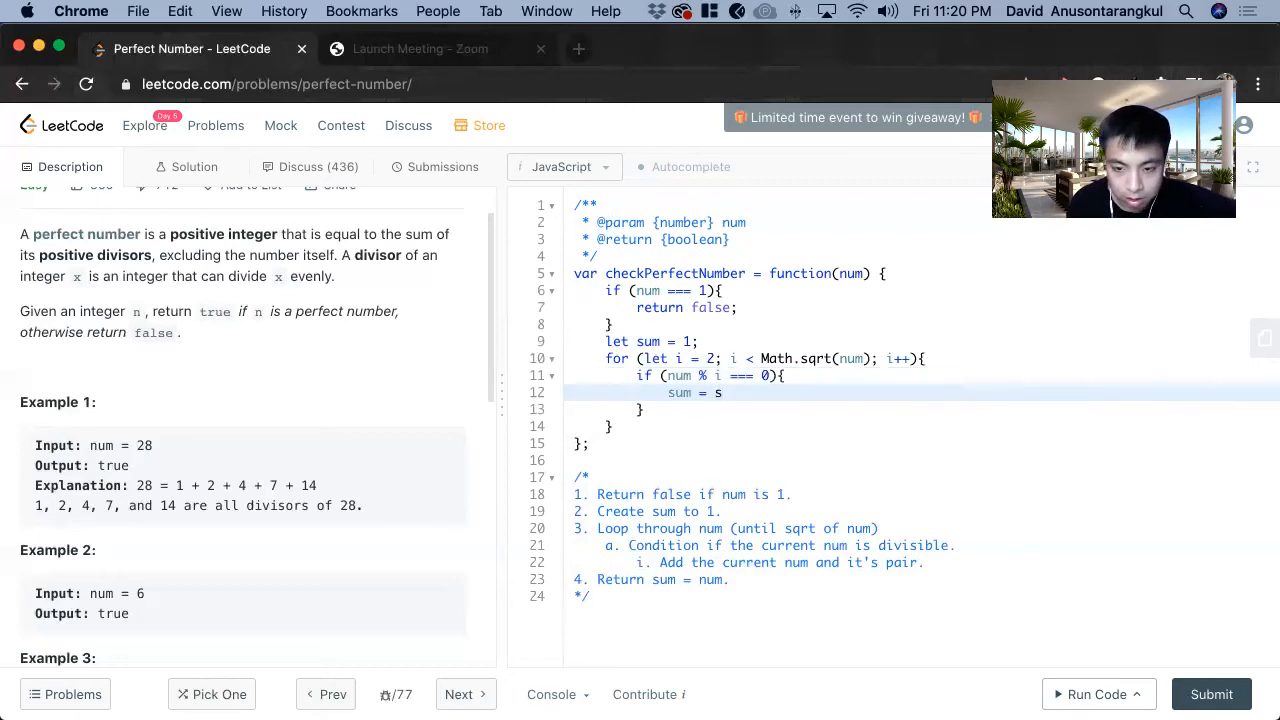
pyautogui.press('Backspace')
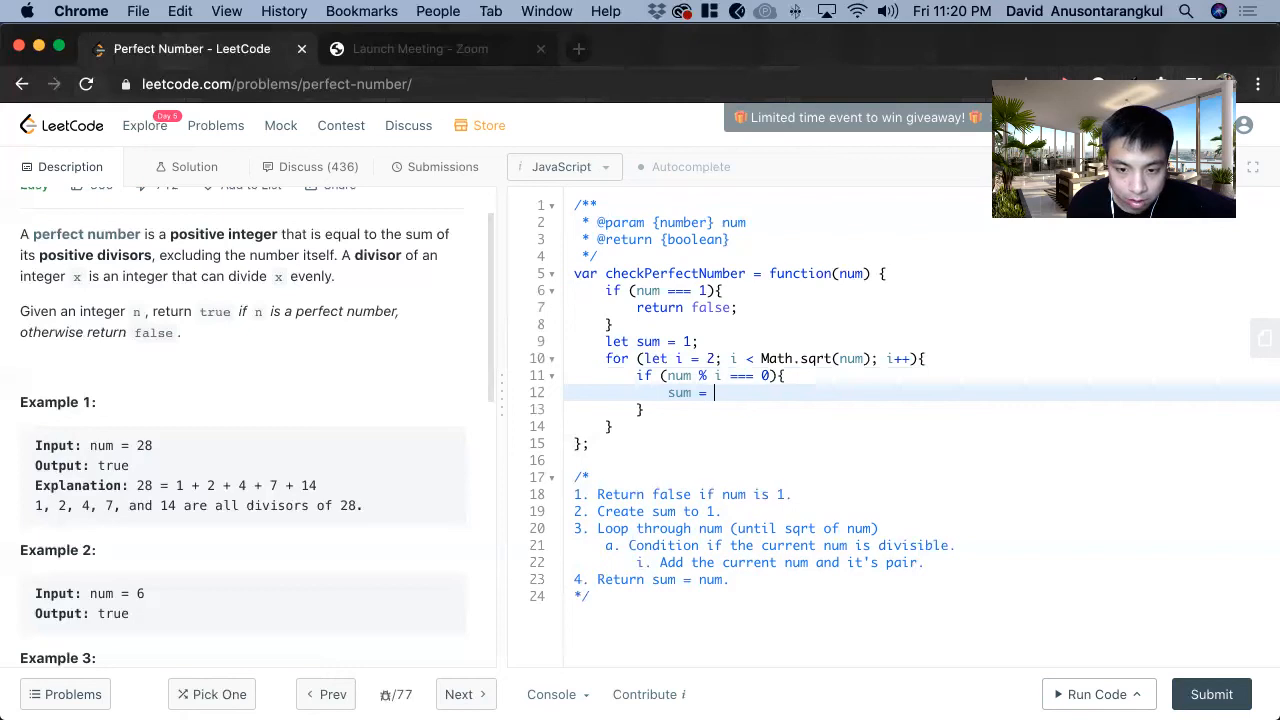
pyautogui.write('sum')
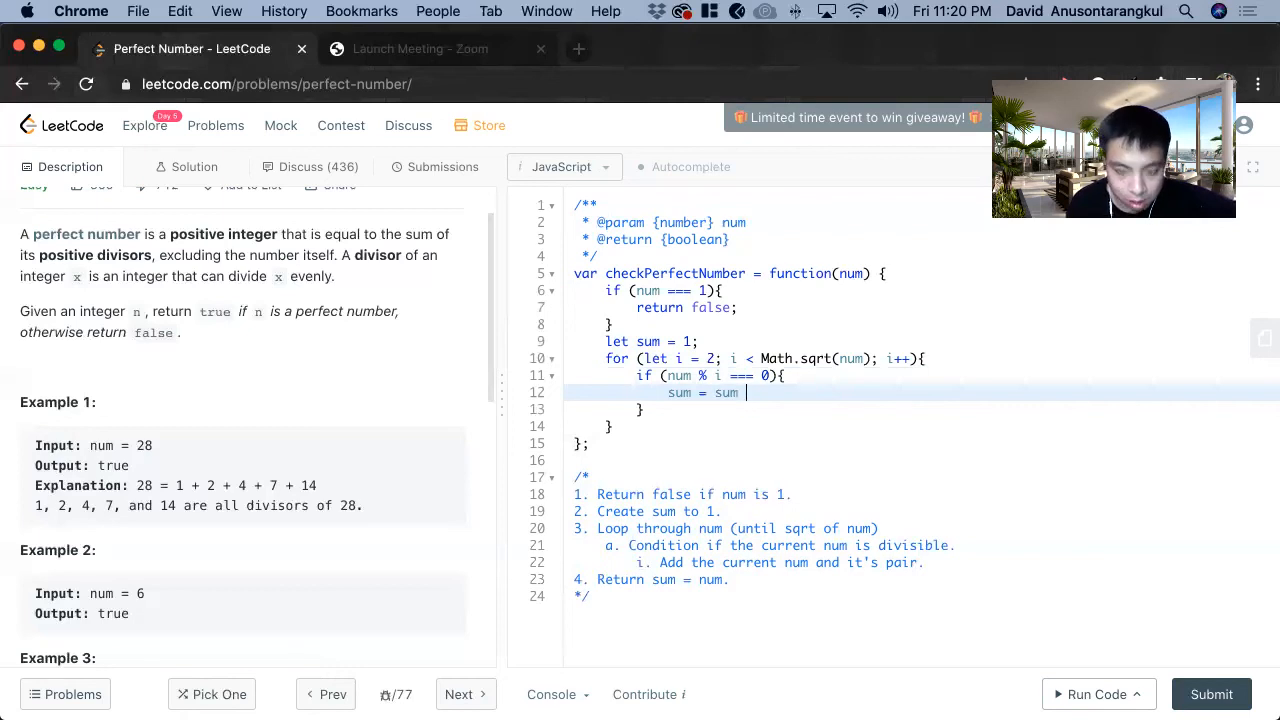
pyautogui.write('+ i +')
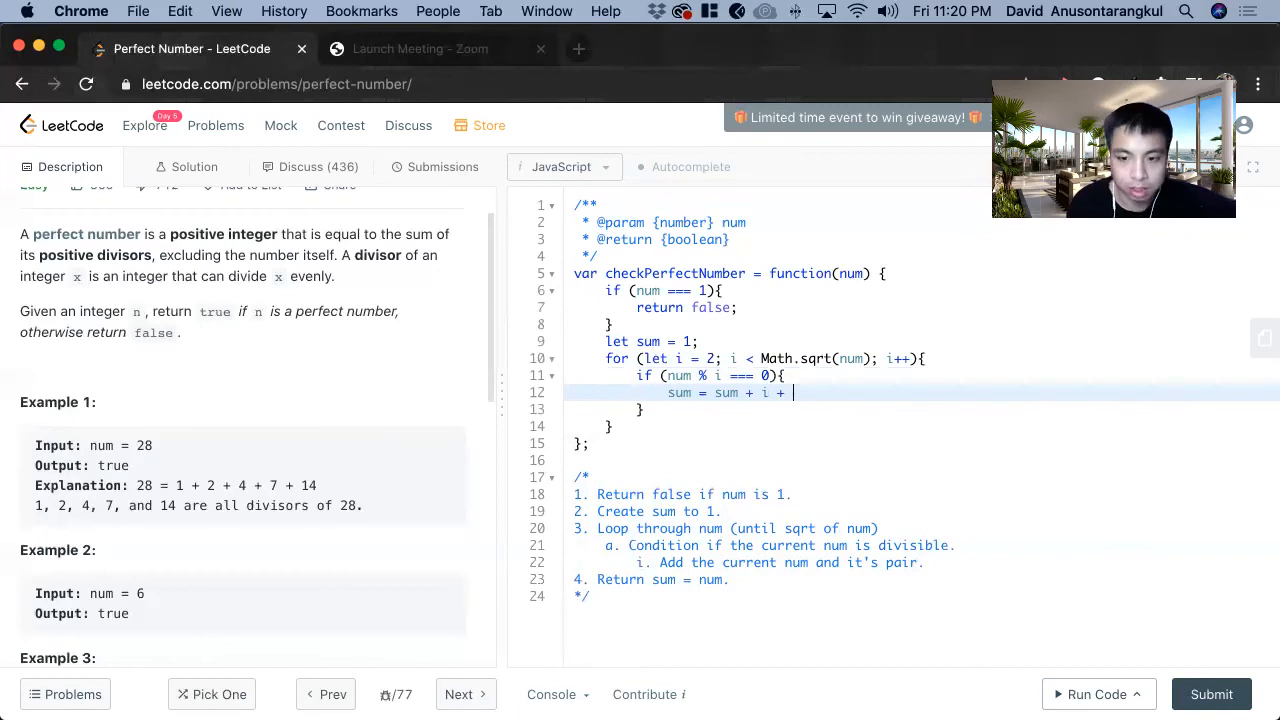
pyautogui.write('num/')
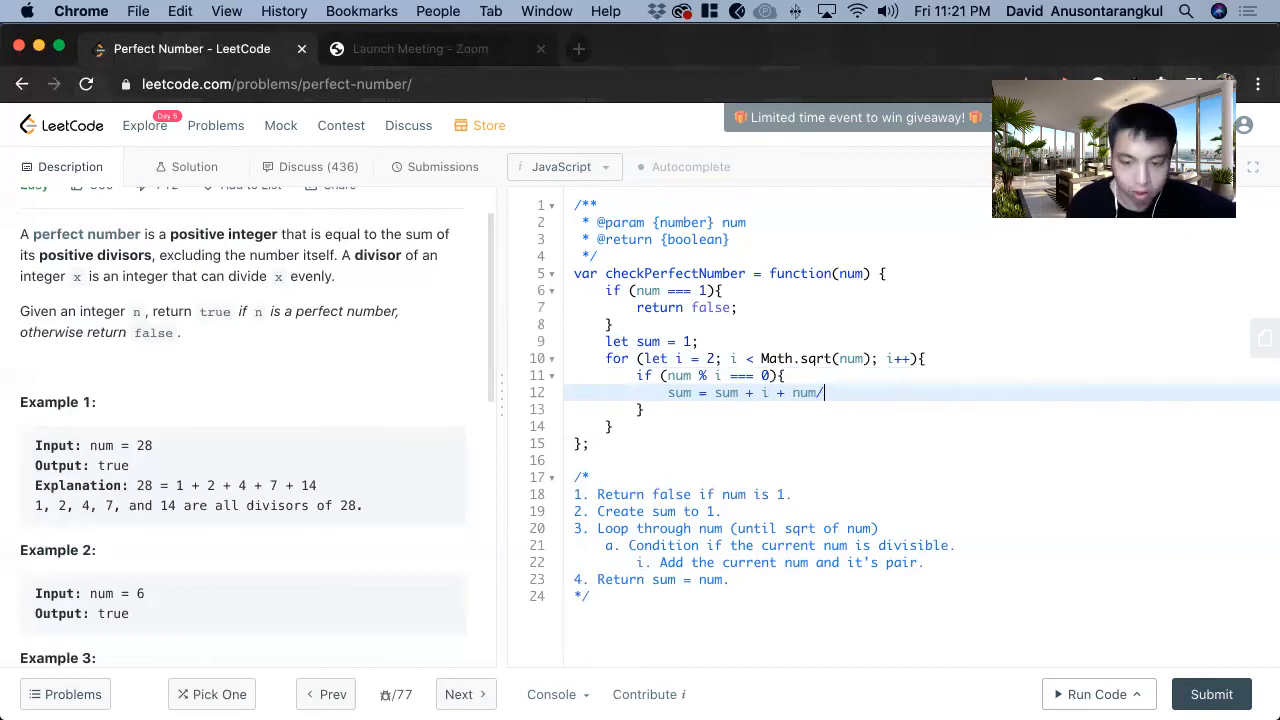
pyautogui.write('i')
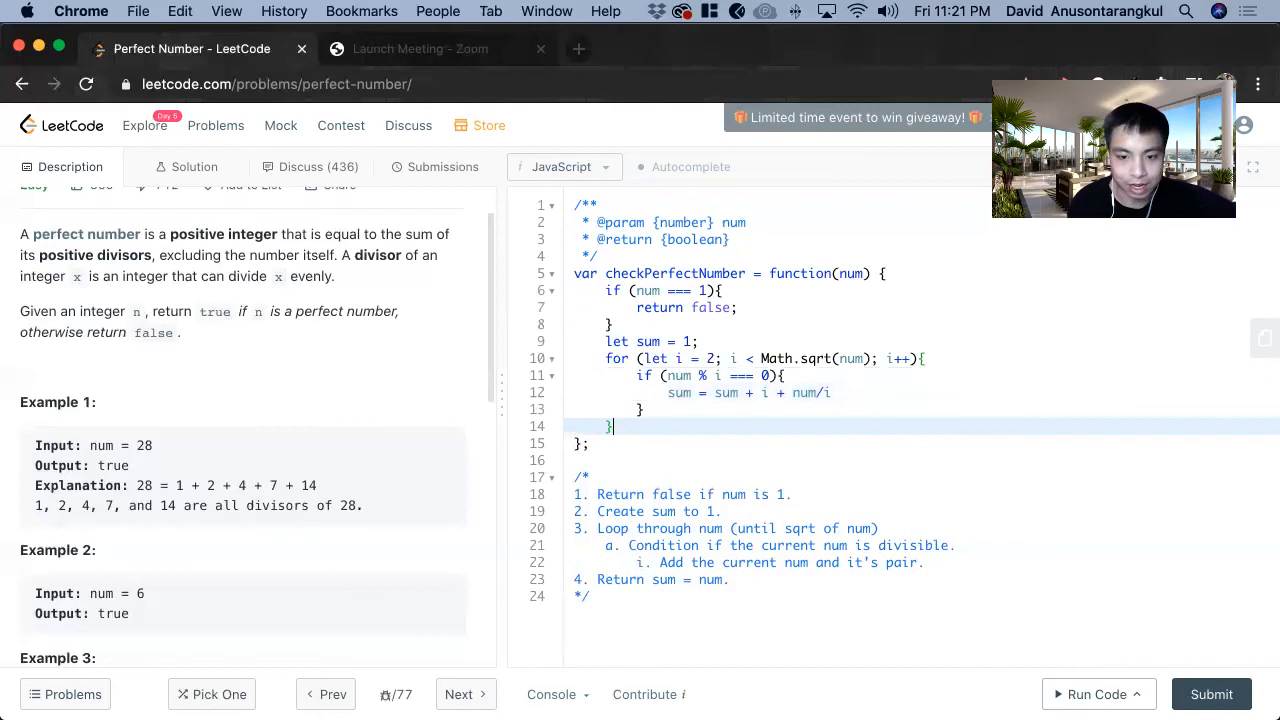
pyautogui.write('return')
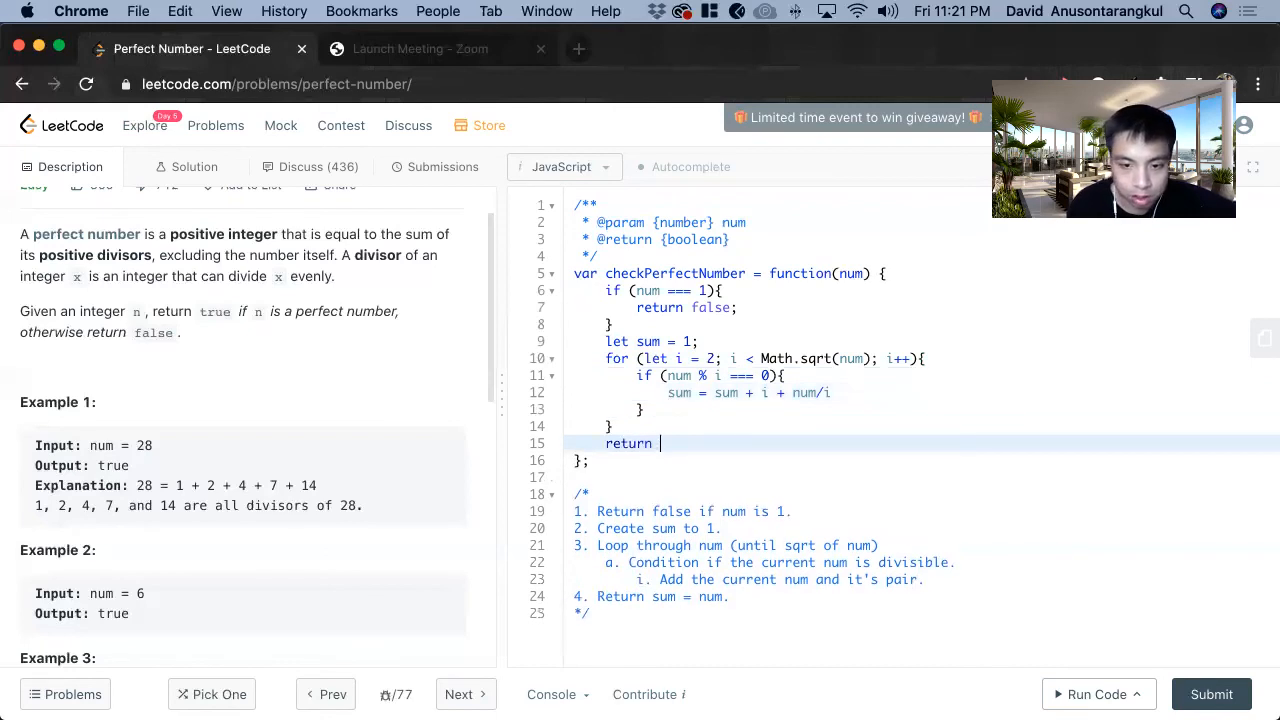
pyautogui.write('sum === n')
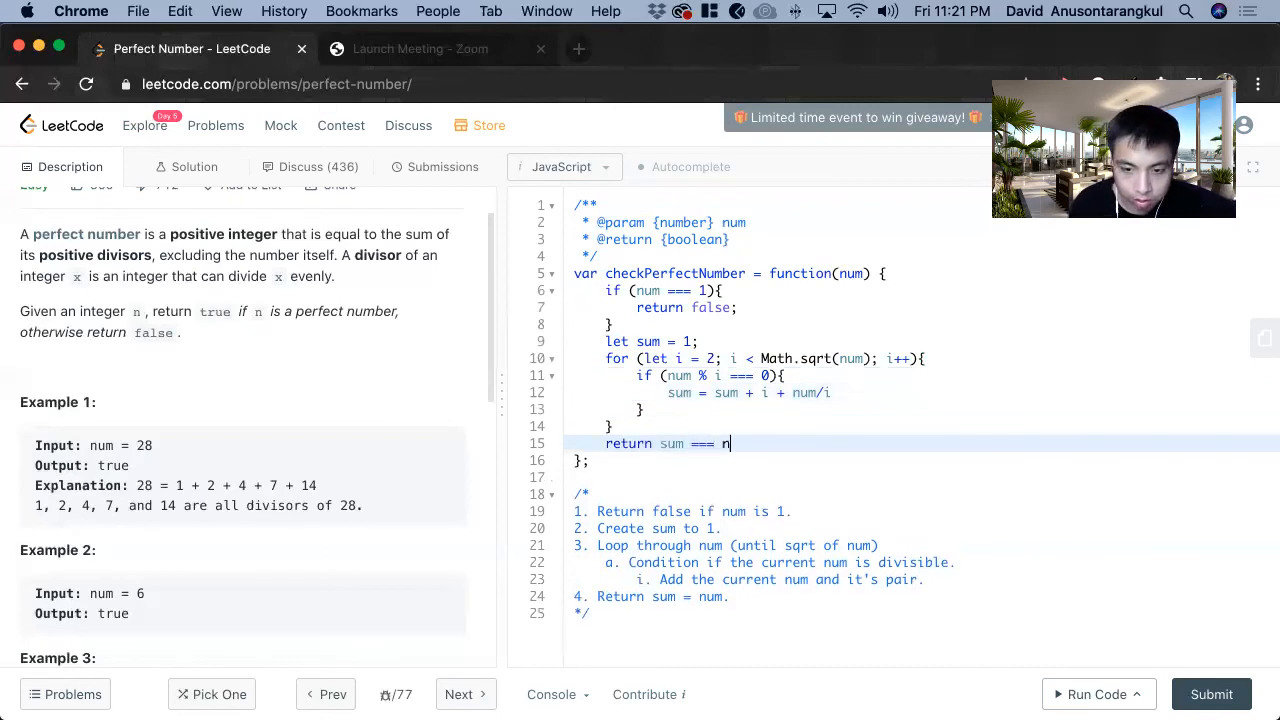
# - Run the code on example input 28, then submit: accepted at 72 ms, faster than 98.73%
pyautogui.click(1091, 694)
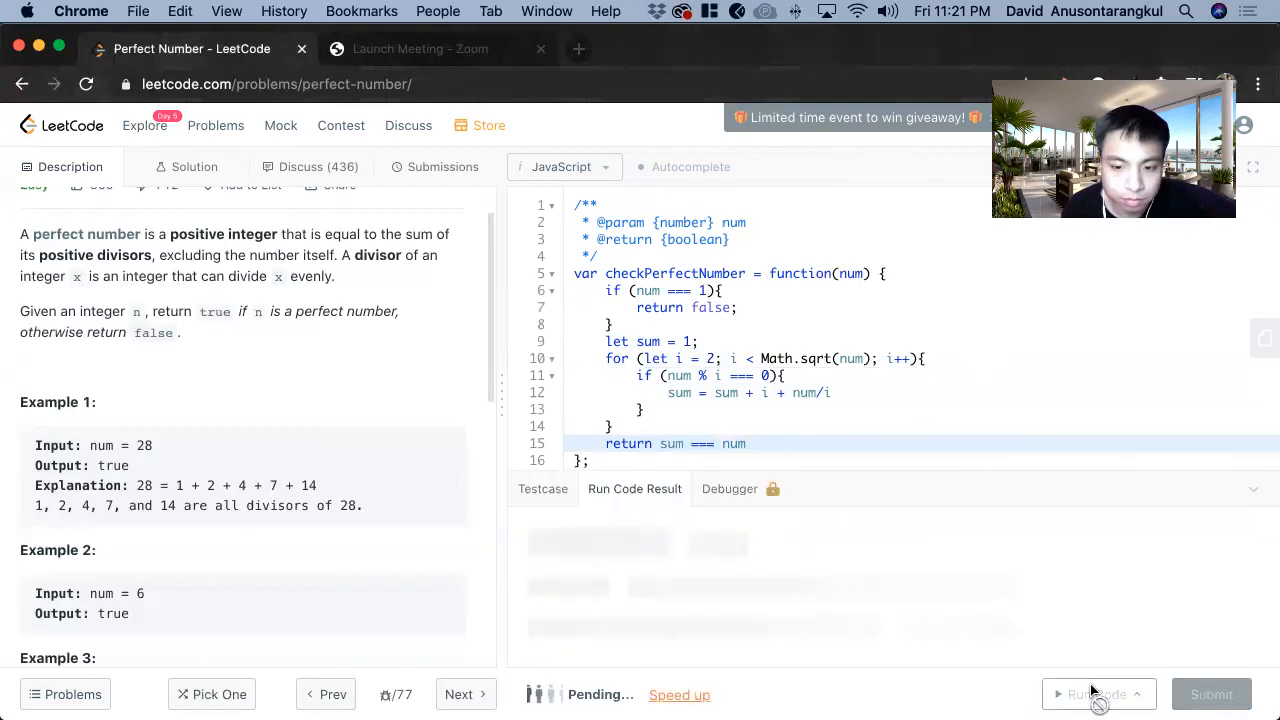
pyautogui.click(1095, 694)
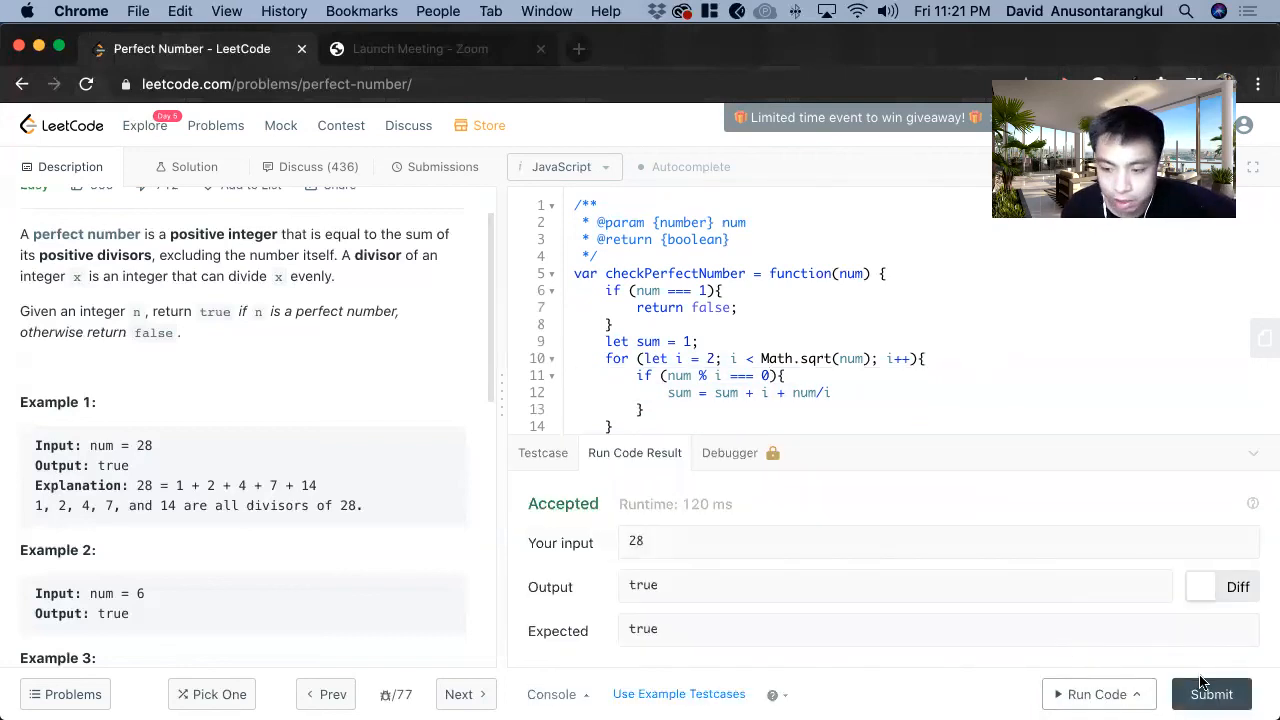
pyautogui.click(1211, 694)
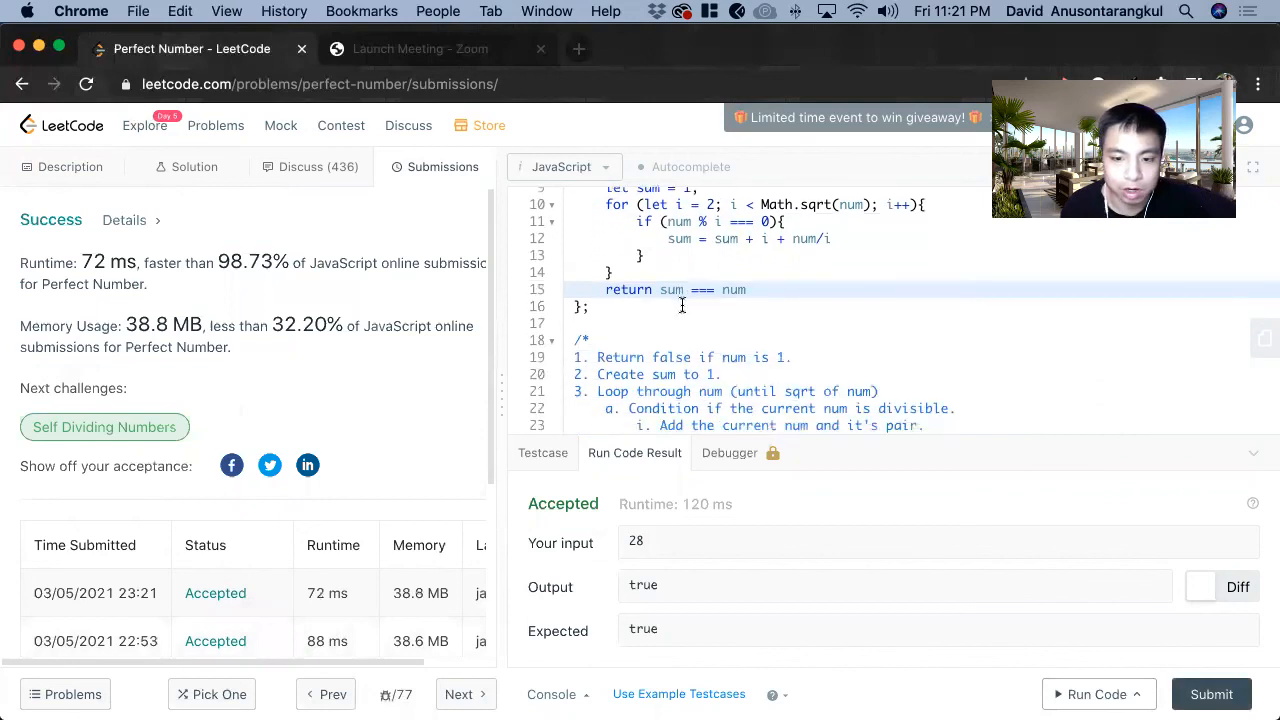
# - Add 'Time Complexity: O(sqrt(n))' at the top of the notes comment
pyautogui.write('Time')
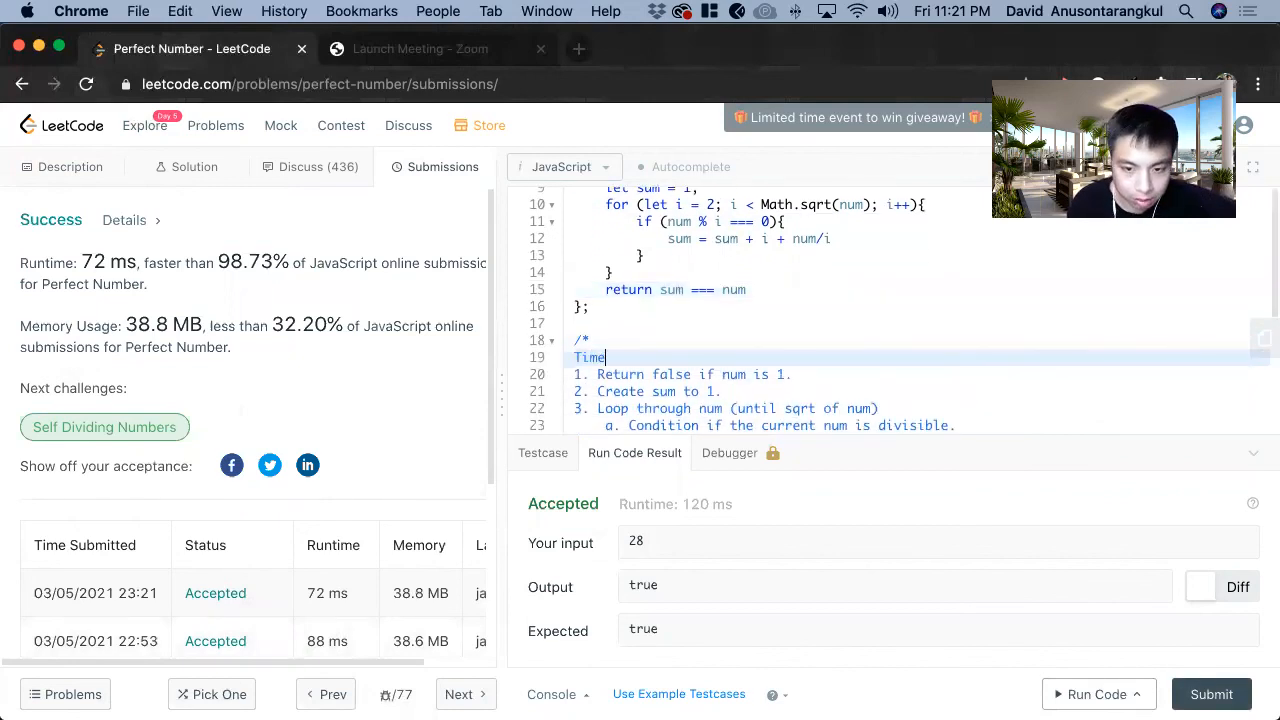
pyautogui.write('Complexity')
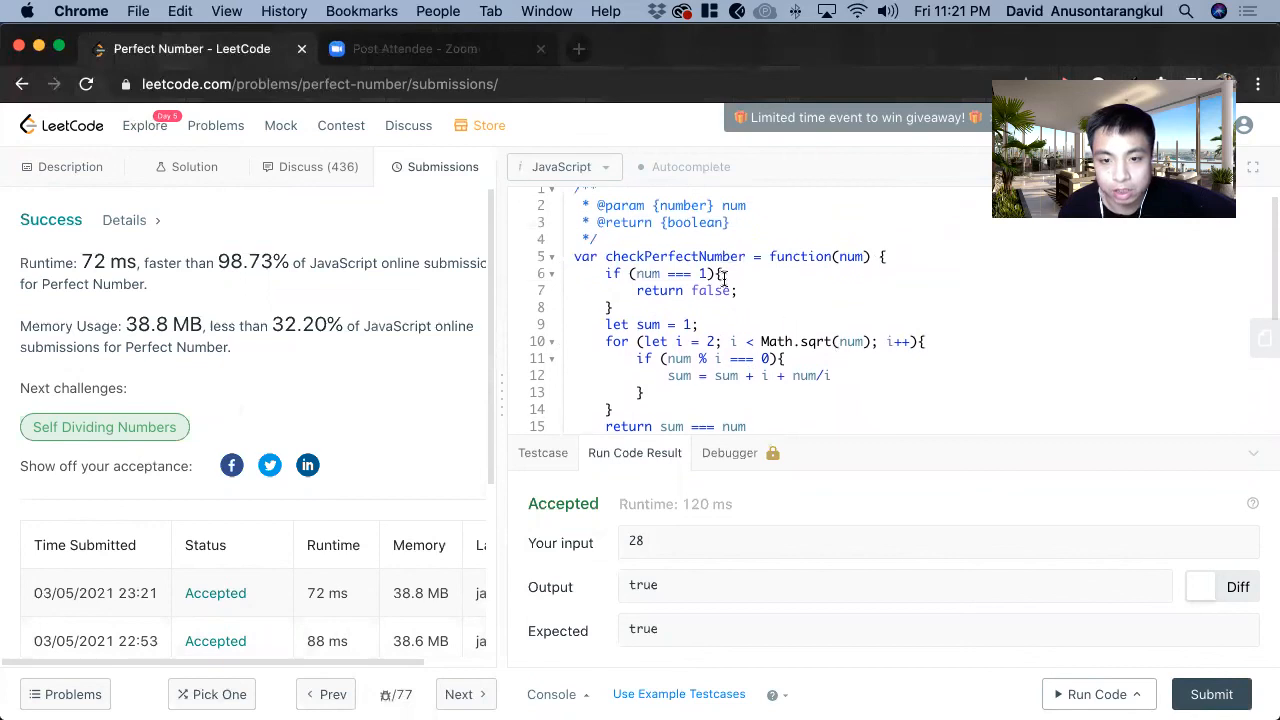
pyautogui.scroll(-3)
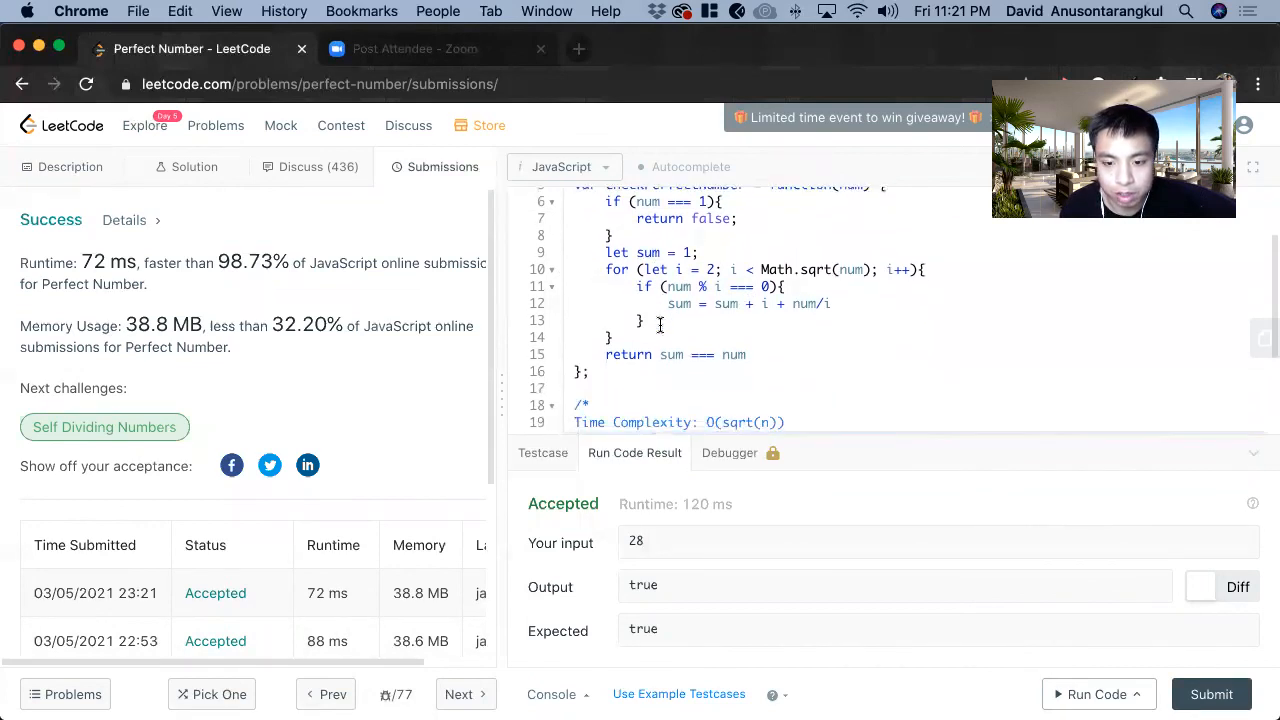